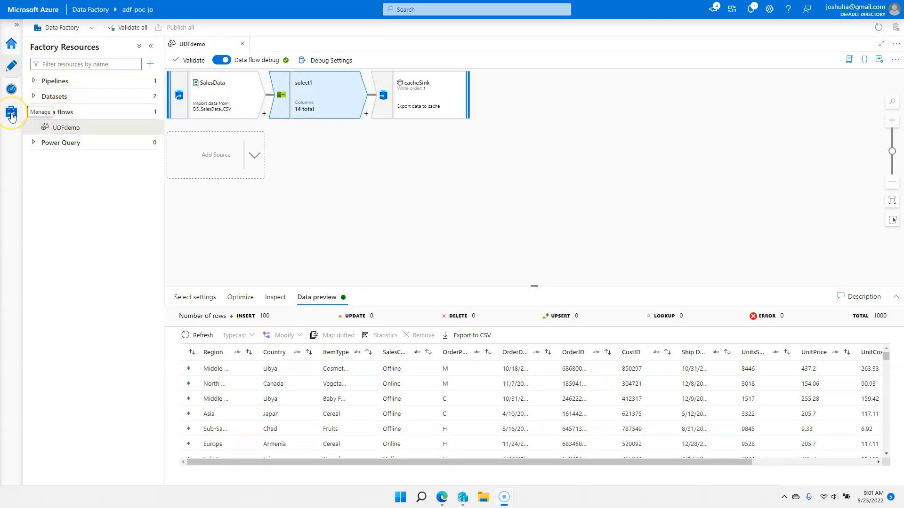
Go to the Manage hub and show the Data flow libraries page.
click(12, 111)
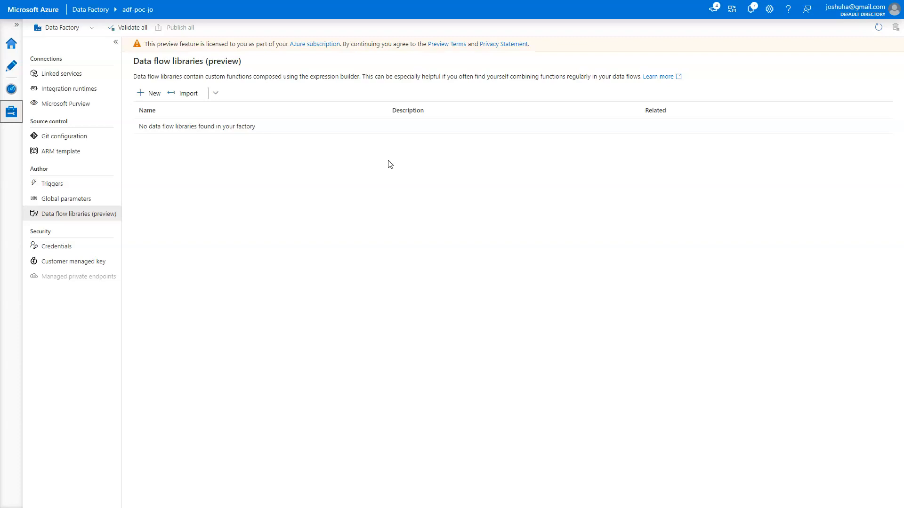
Create a new data flow library and name it StringLib.
click(148, 93)
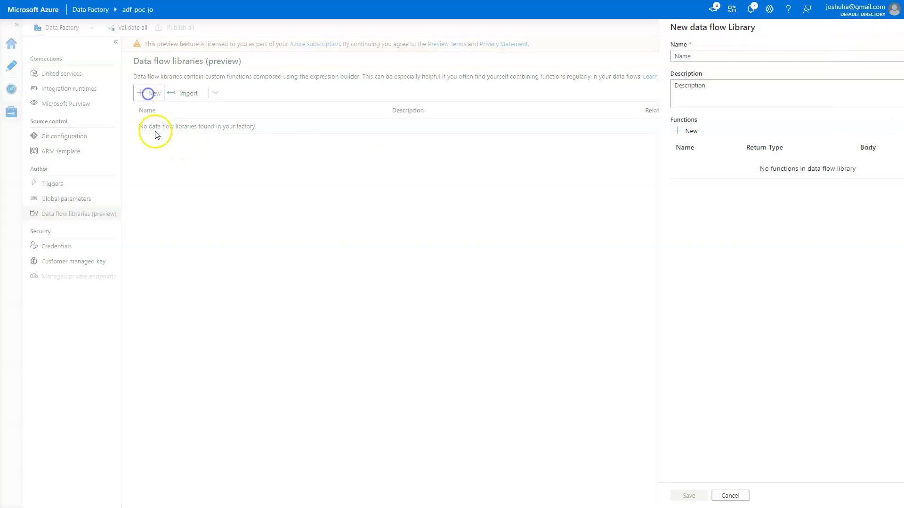
click(753, 55)
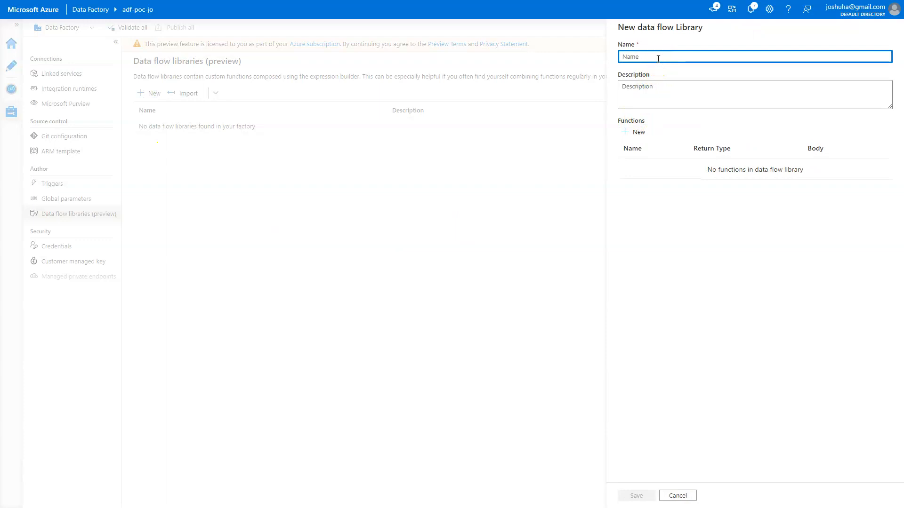
text(s)
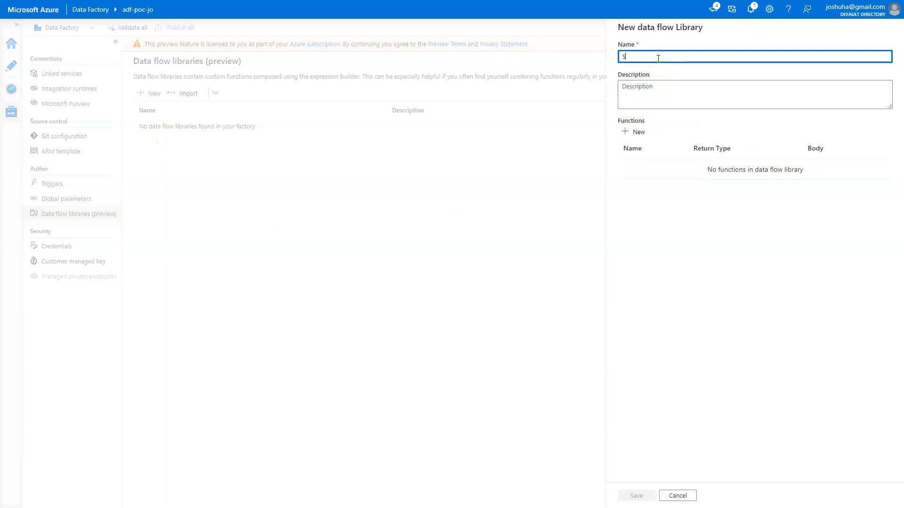
text(tringLib)
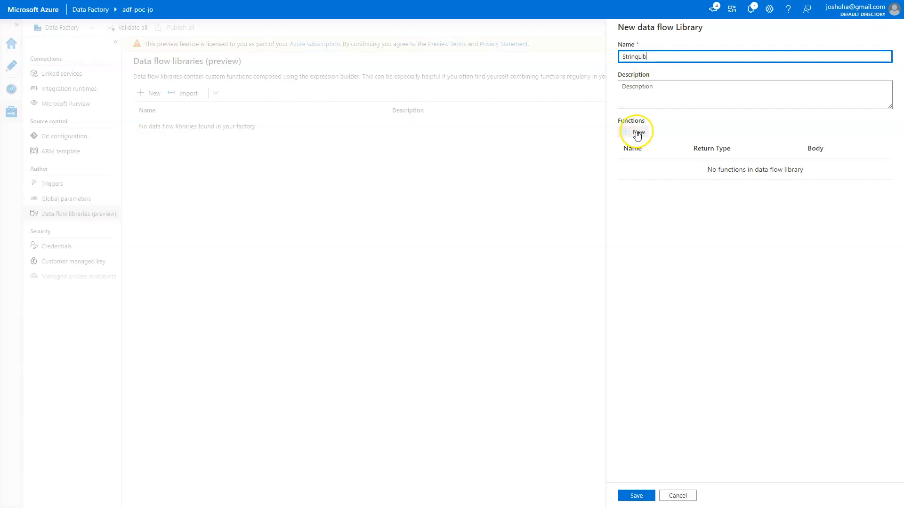
Add a new function to the library named DefaultUpper.
click(631, 132)
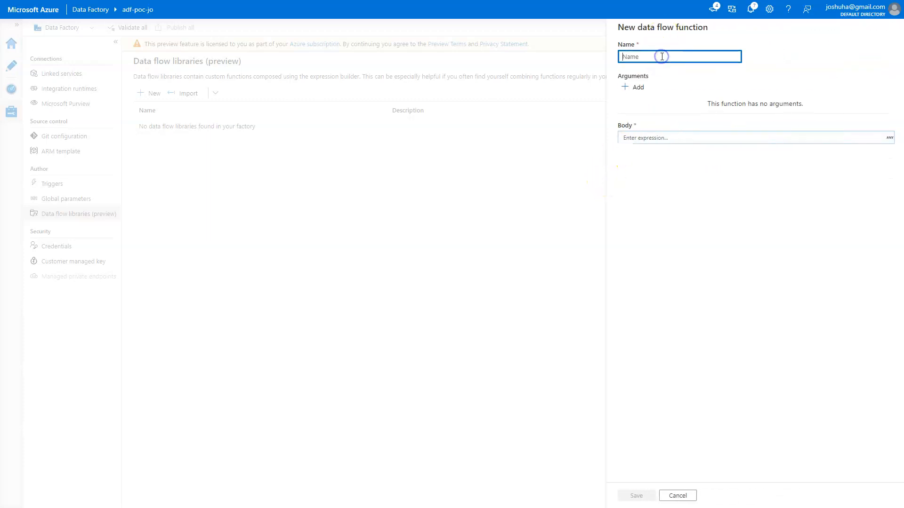
mouse_move(662, 56)
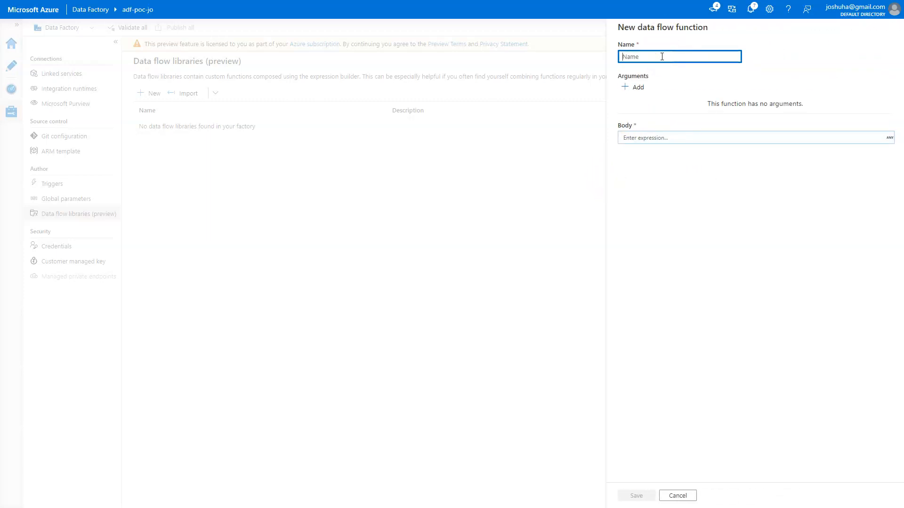
text(Default)
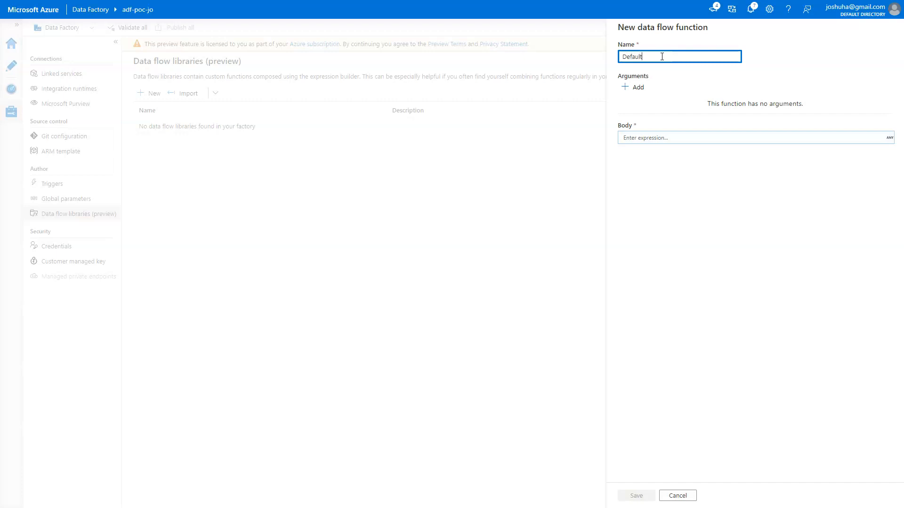
text(Upper)
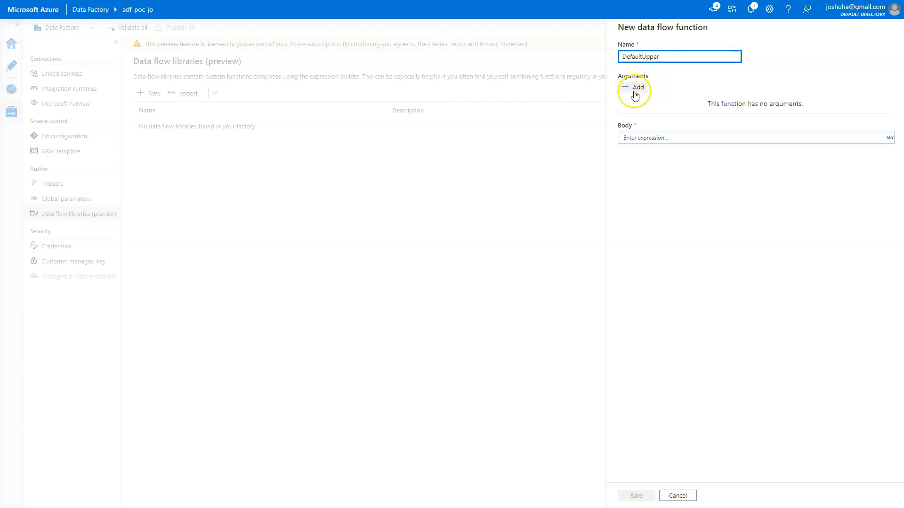
Give DefaultUpper one argument i1 of type string.
click(633, 87)
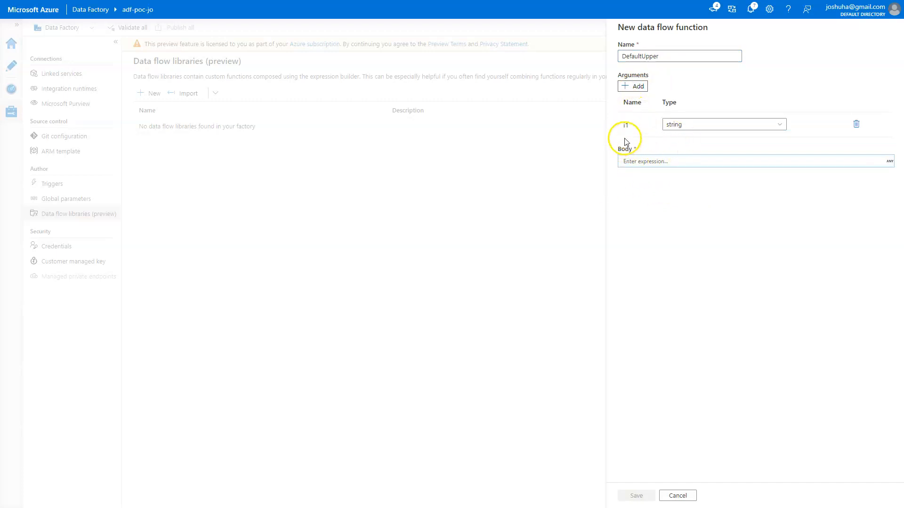
mouse_move(634, 141)
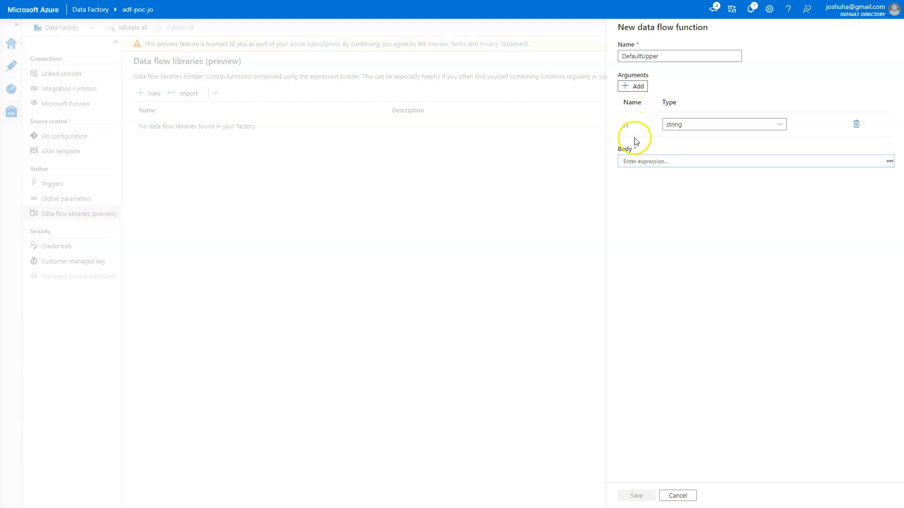
click(723, 124)
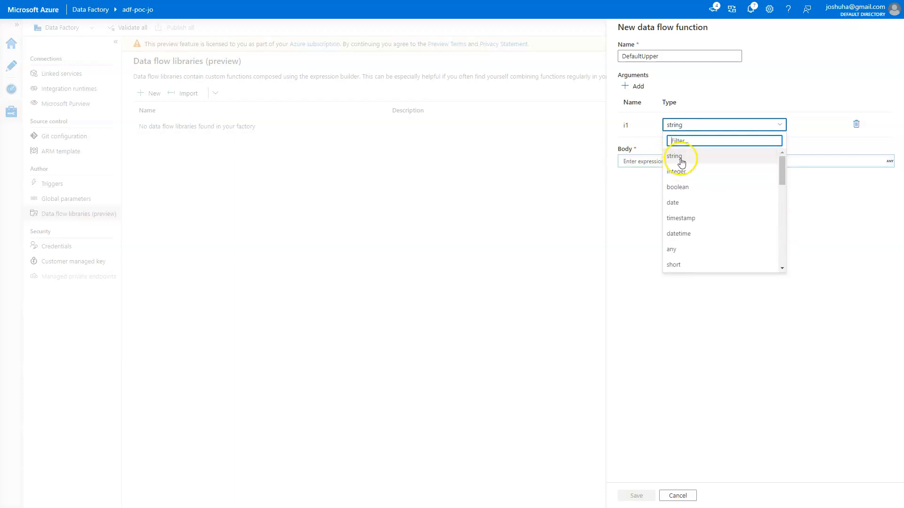
mouse_move(674, 157)
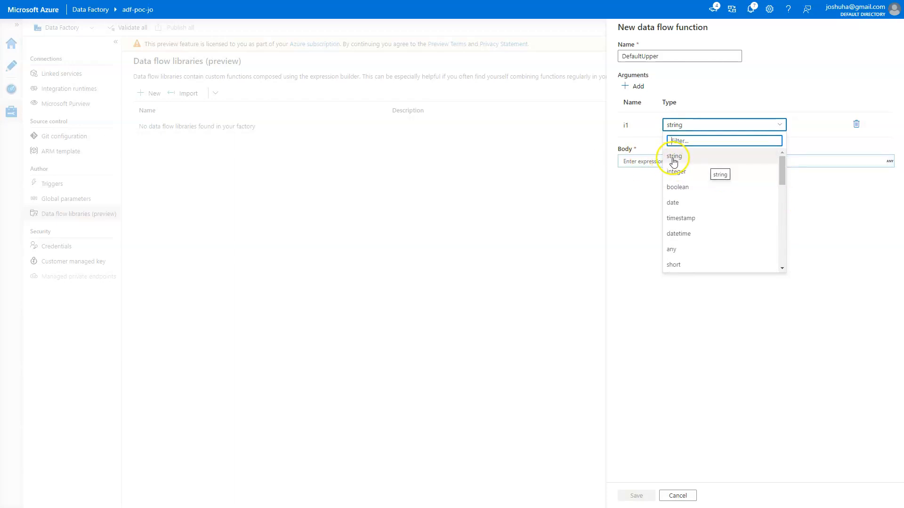
click(673, 156)
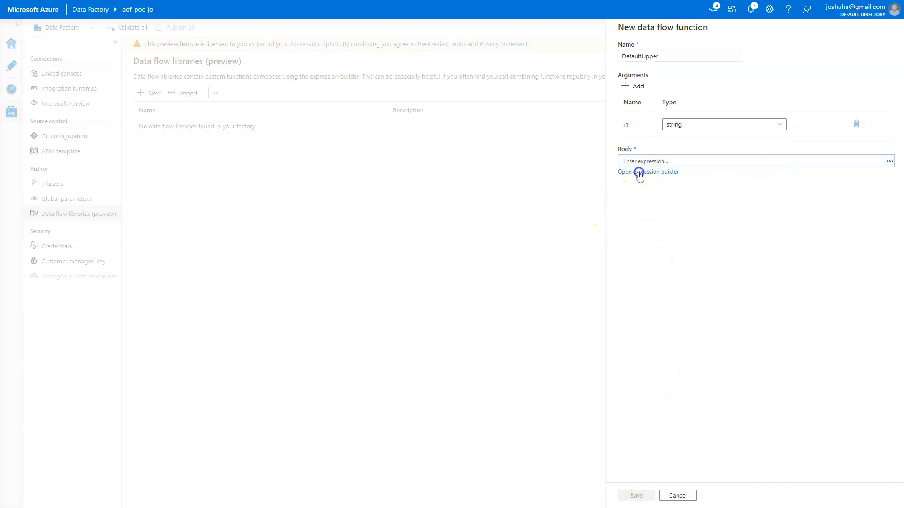
In the expression editor, build the body coalesce(i1,'DEFAULT') using argument i1.
click(648, 171)
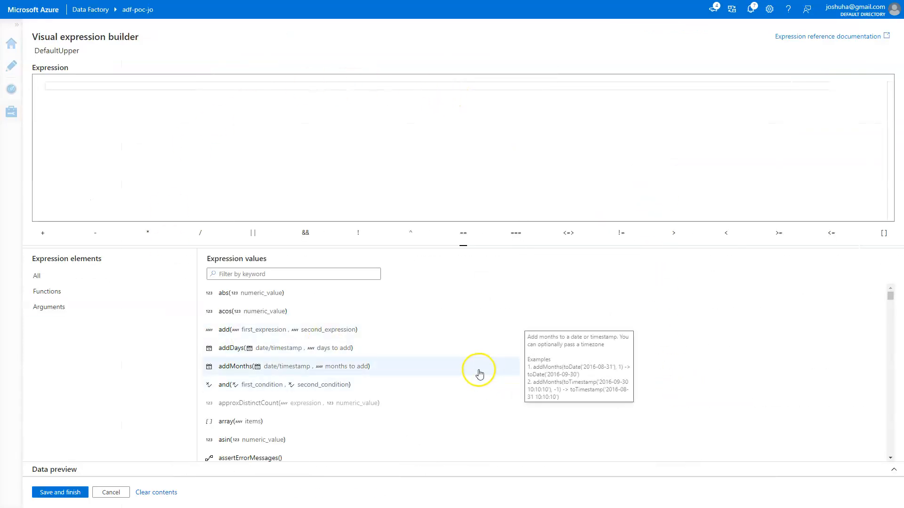
scroll(down, 3)
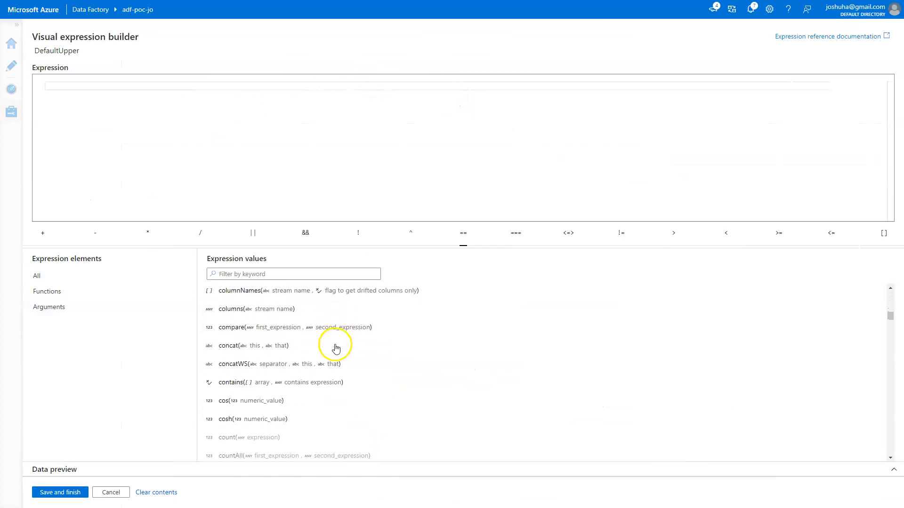
scroll(down, 3)
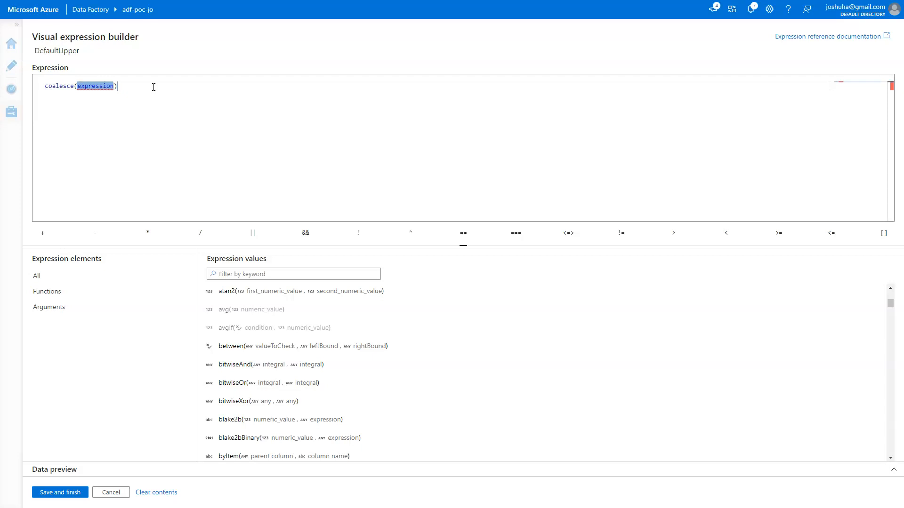
key(Delete)
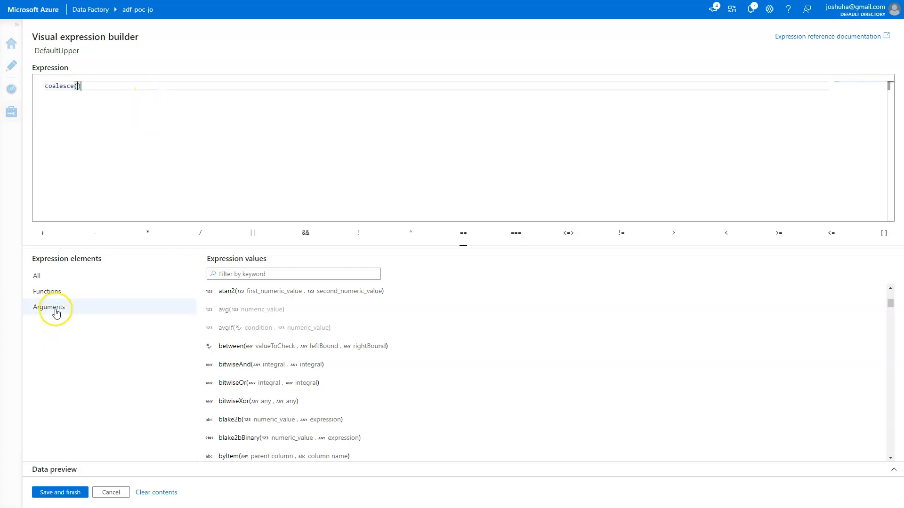
click(50, 307)
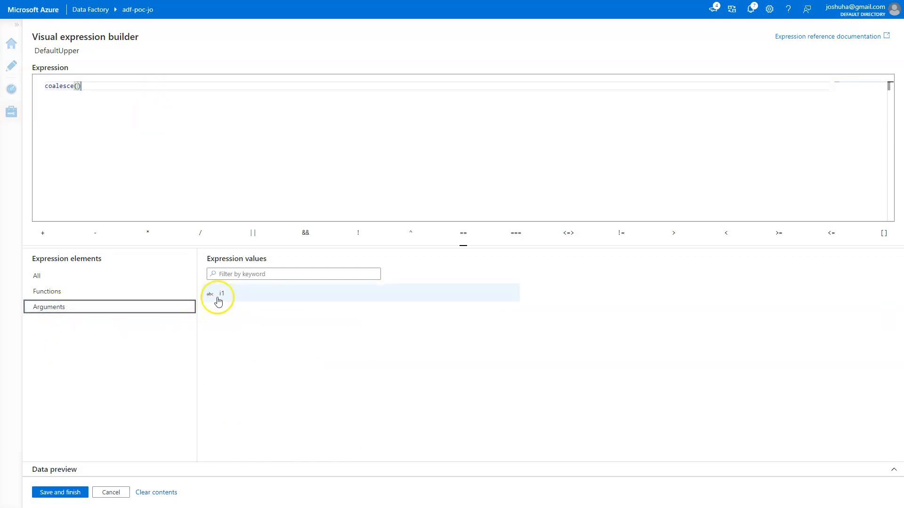
click(221, 294)
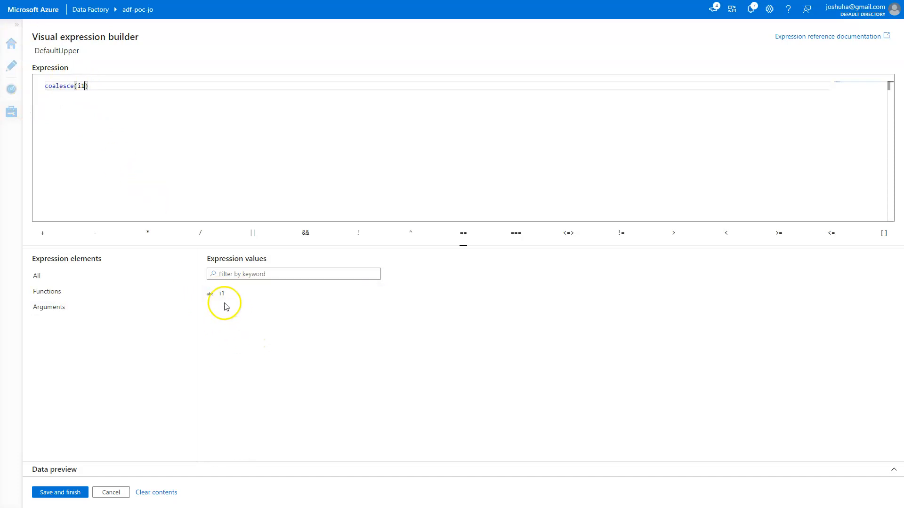
mouse_move(116, 152)
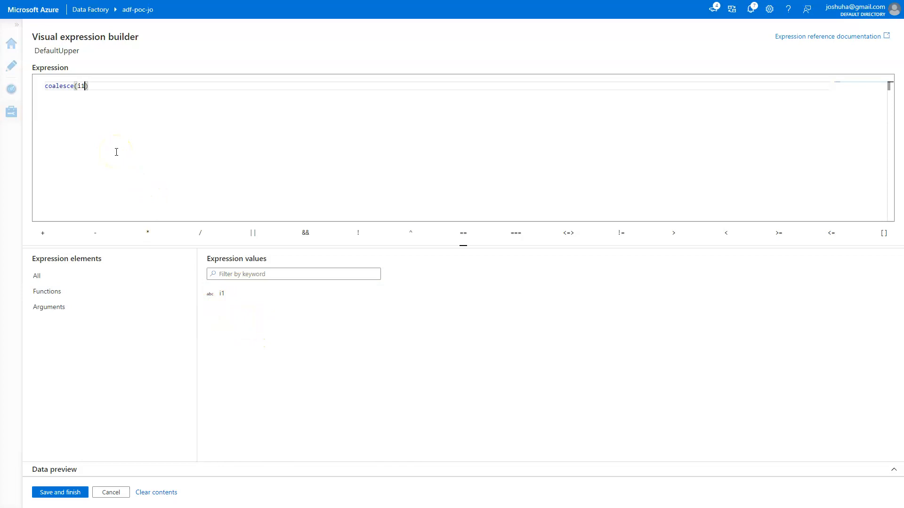
text(,'')
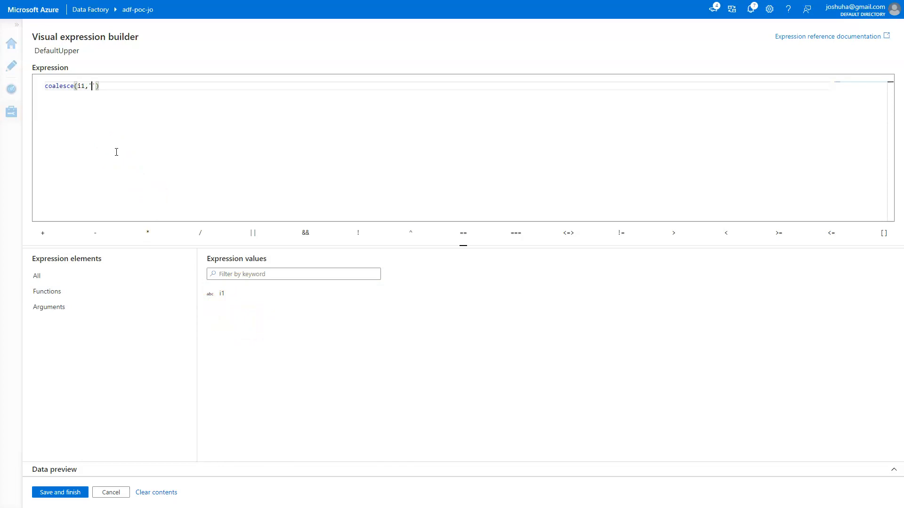
text(dea)
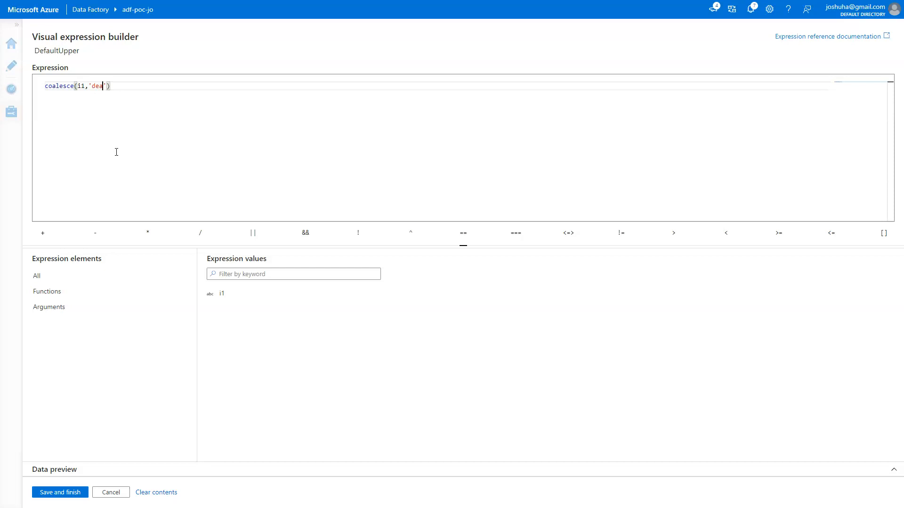
text(DEFAULT)
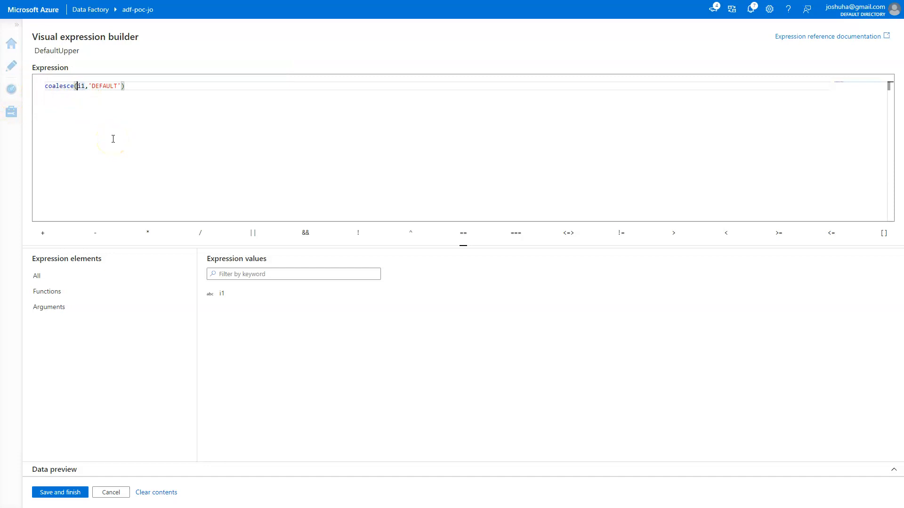
Wrap the argument as upper(trim(i1)), giving coalesce(upper(trim(i1)),'DEFAULT').
text(trim()
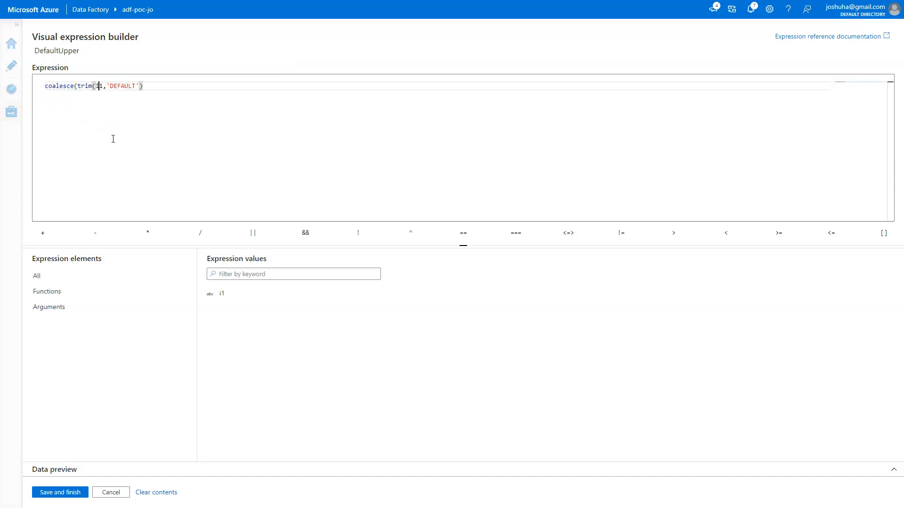
text(i1)
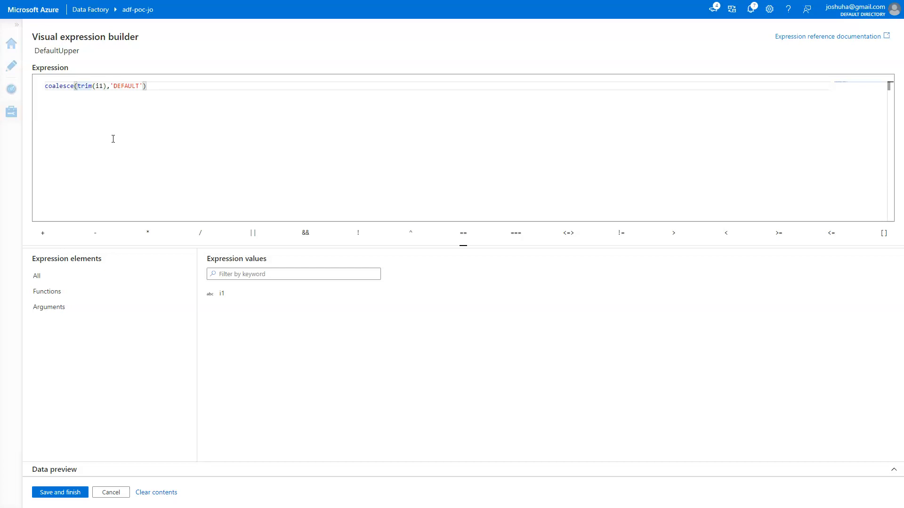
text(upper)
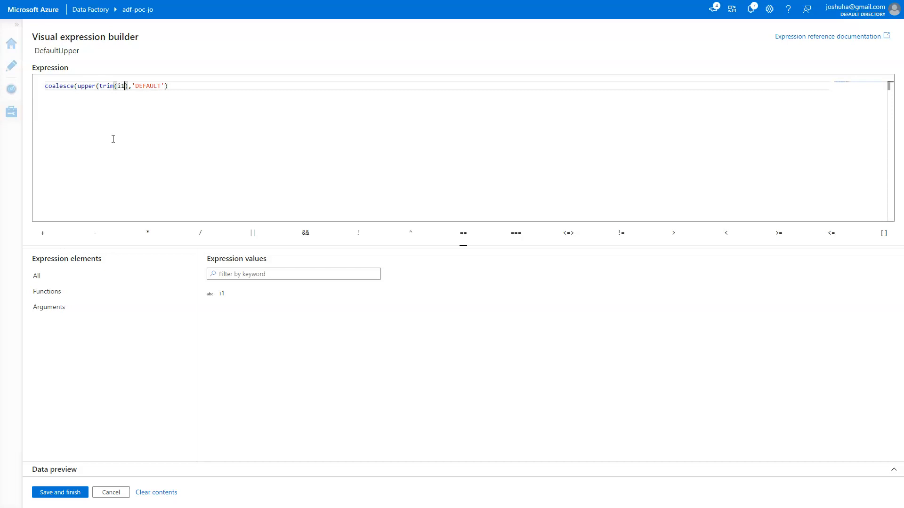
text())
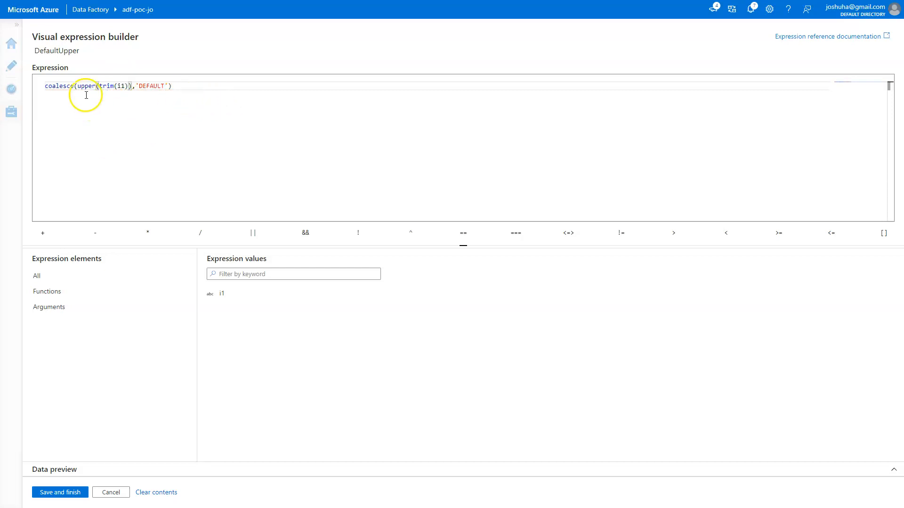
mouse_move(174, 125)
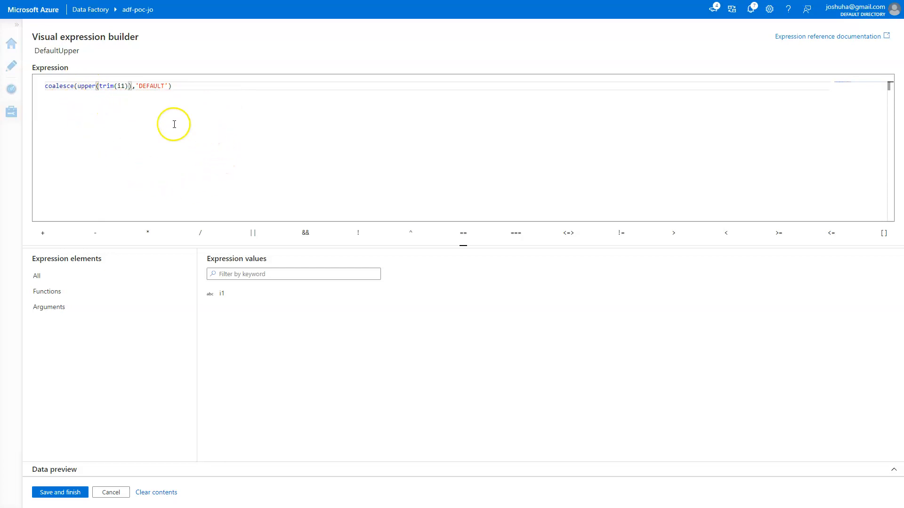
click(48, 291)
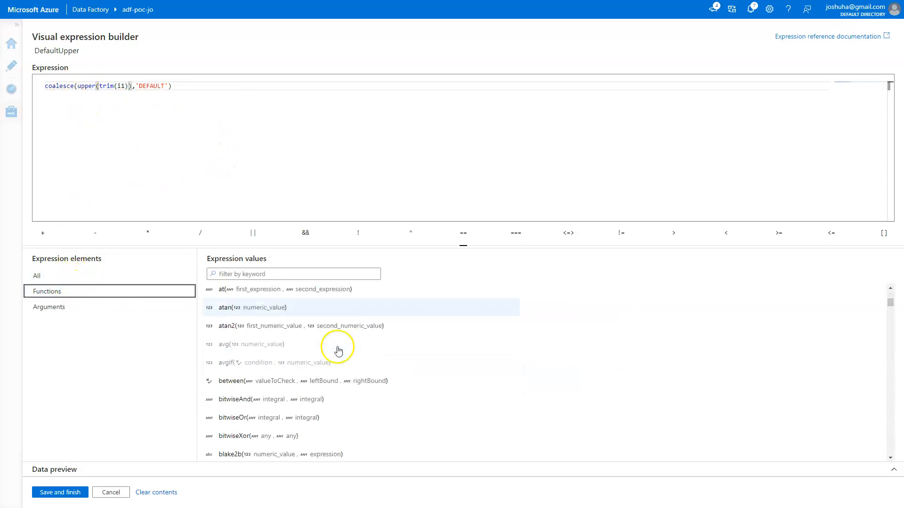
scroll(down, 3)
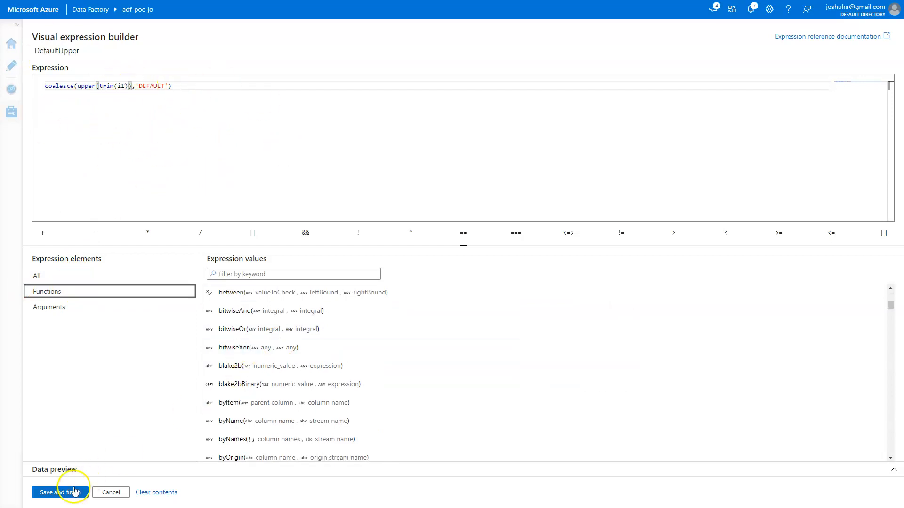
Save the DefaultUpper function in StringLib and publish all pending changes.
click(54, 492)
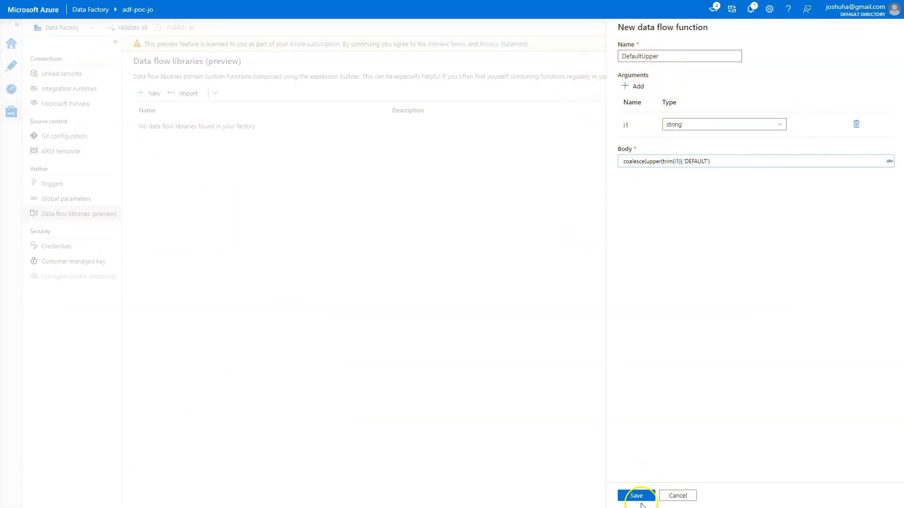
click(636, 497)
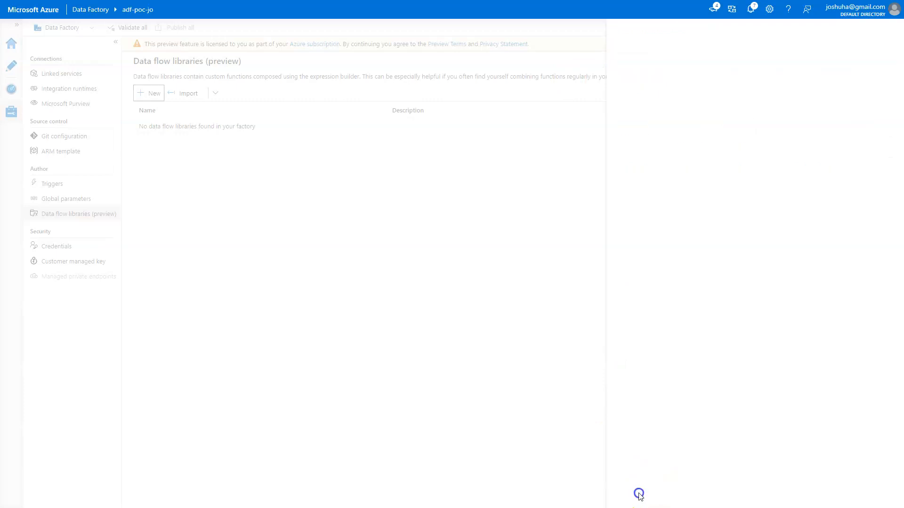
click(179, 28)
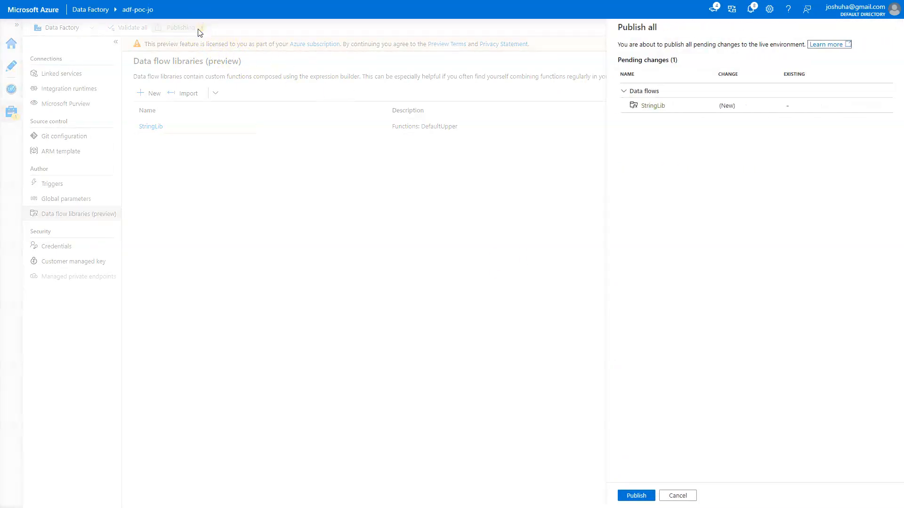
click(634, 495)
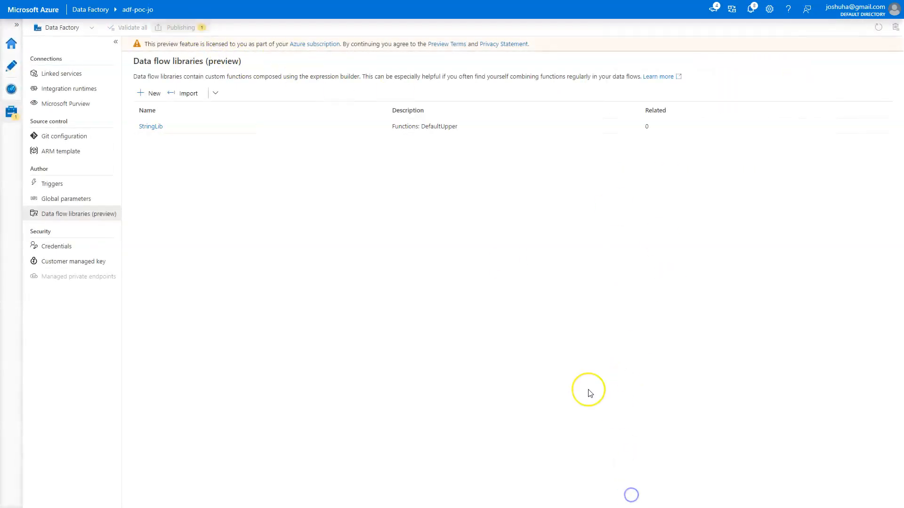
click(181, 28)
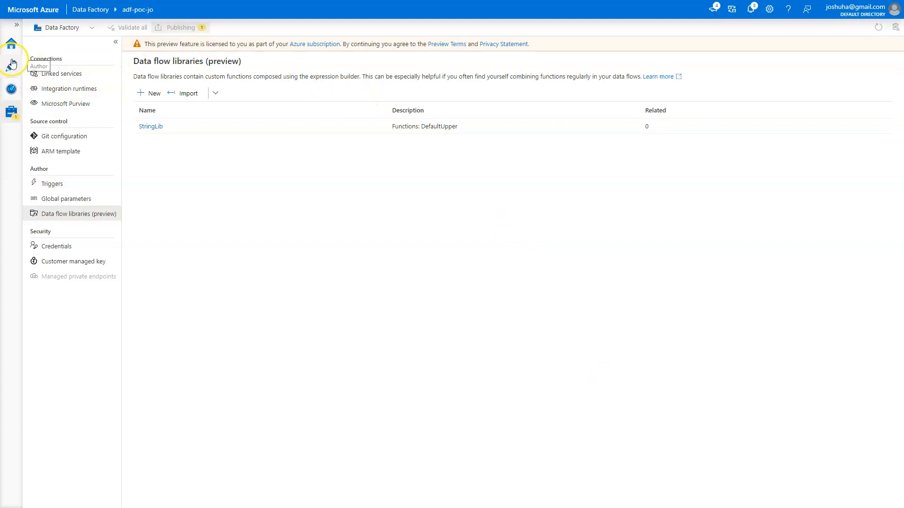
In the UDFdemo data flow, insert a Derived Column step after select1.
click(12, 65)
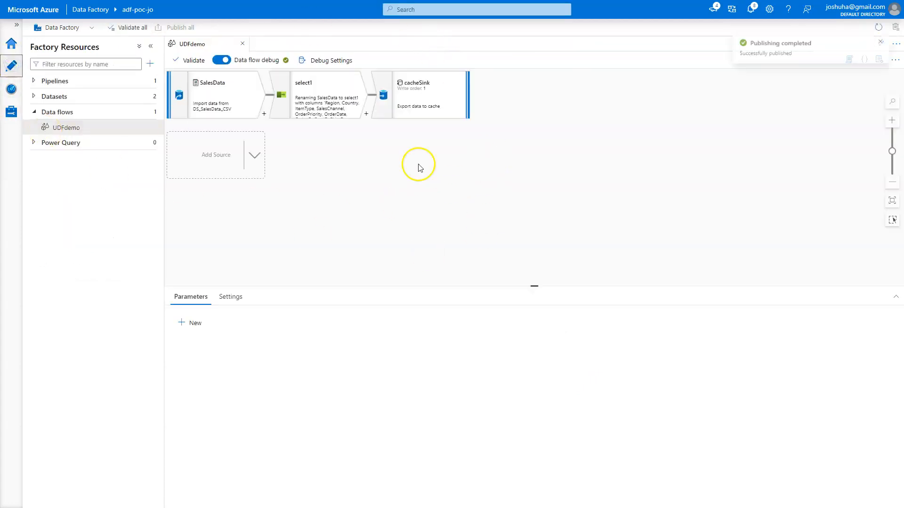
click(323, 95)
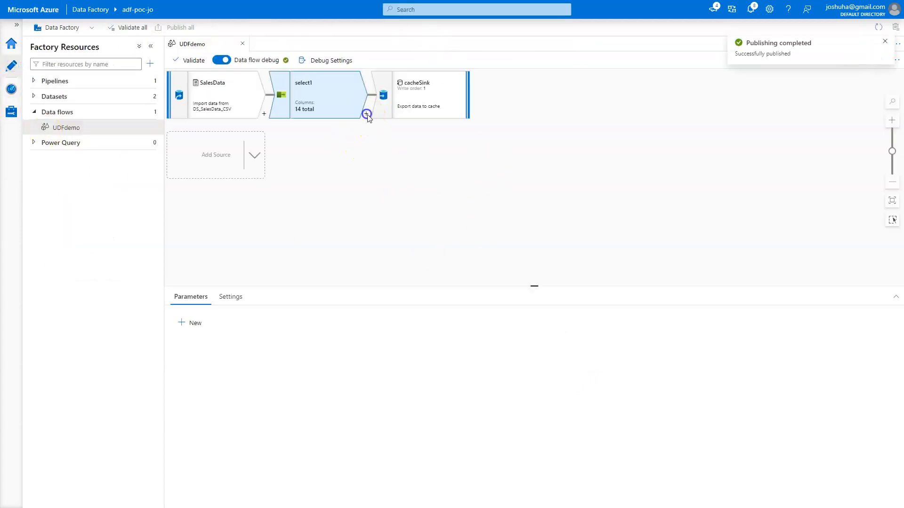
click(367, 114)
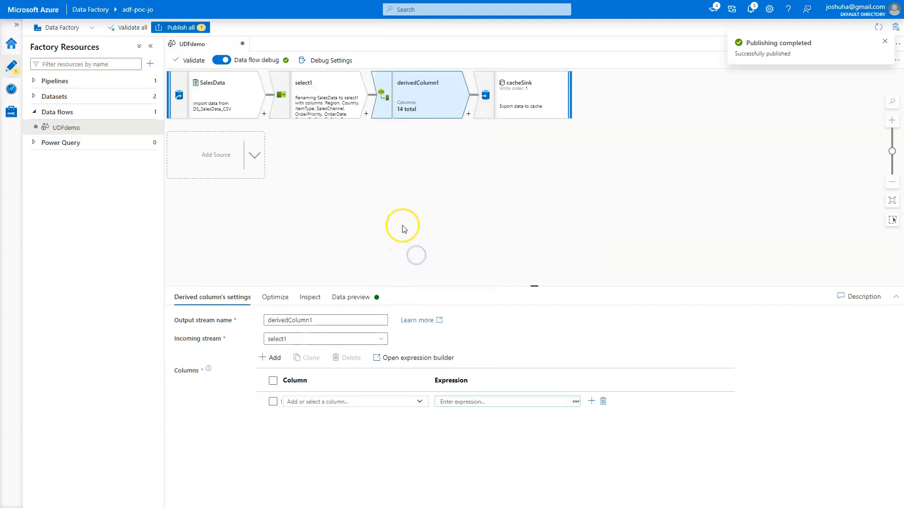
mouse_move(331, 219)
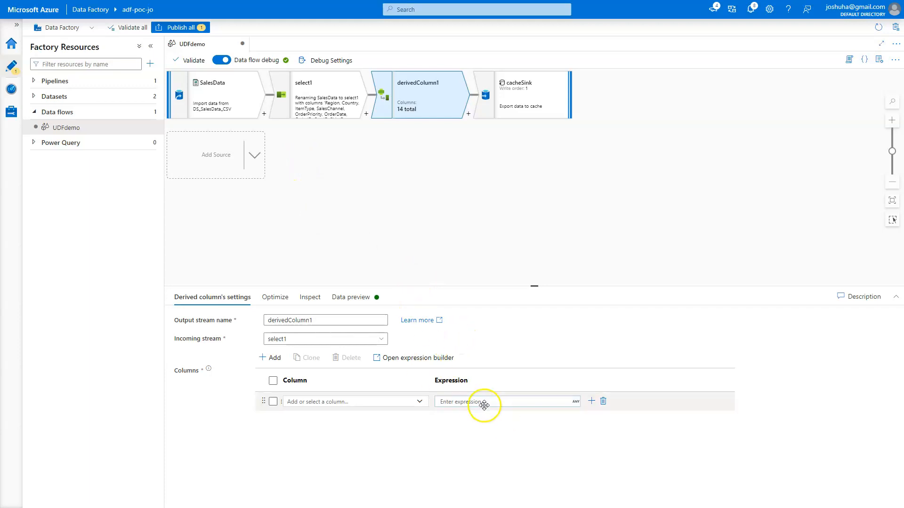
Define a new derived column named CountryUpper in derivedColumn1.
click(505, 402)
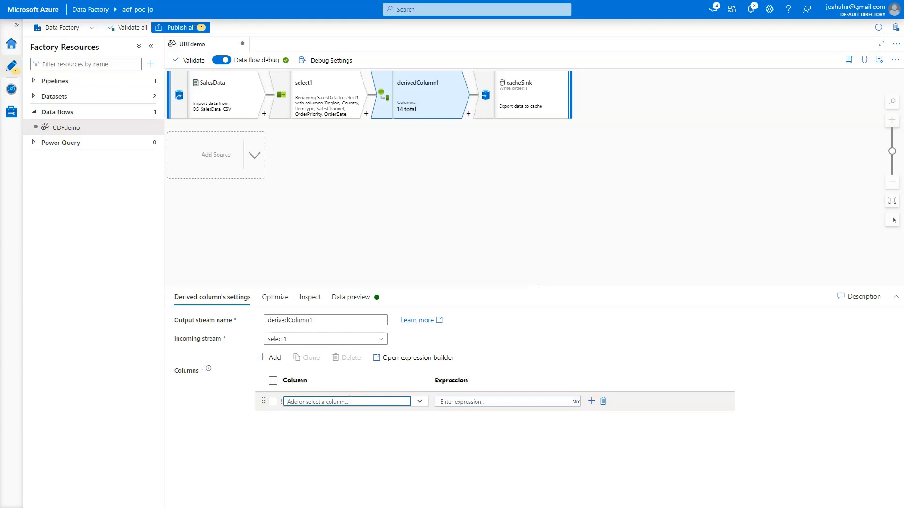
text(CountryUpper)
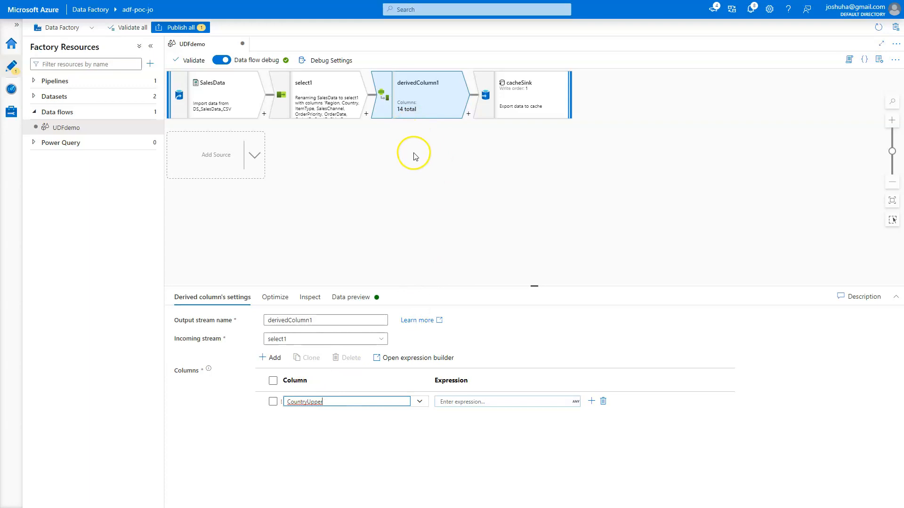
click(507, 402)
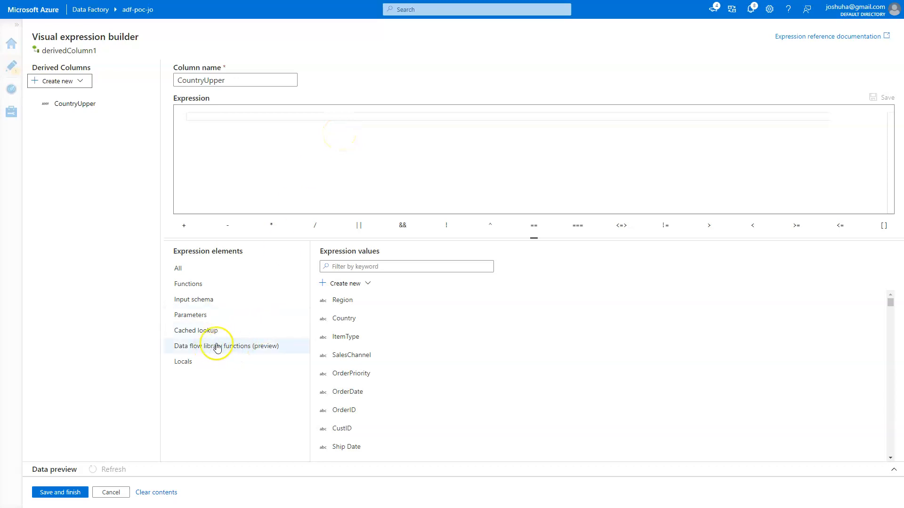
mouse_move(256, 350)
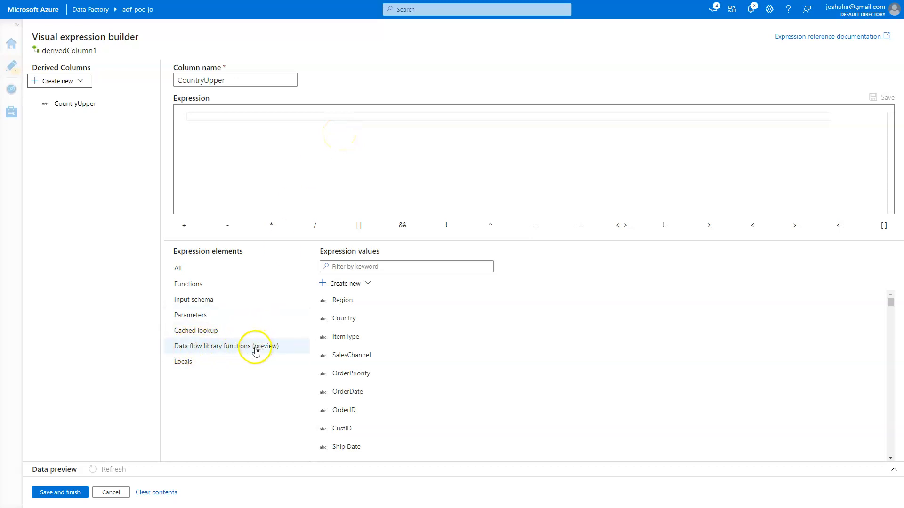
Set CountryUpper's expression to DefaultUpper(Country) from the library functions and input schema.
click(226, 346)
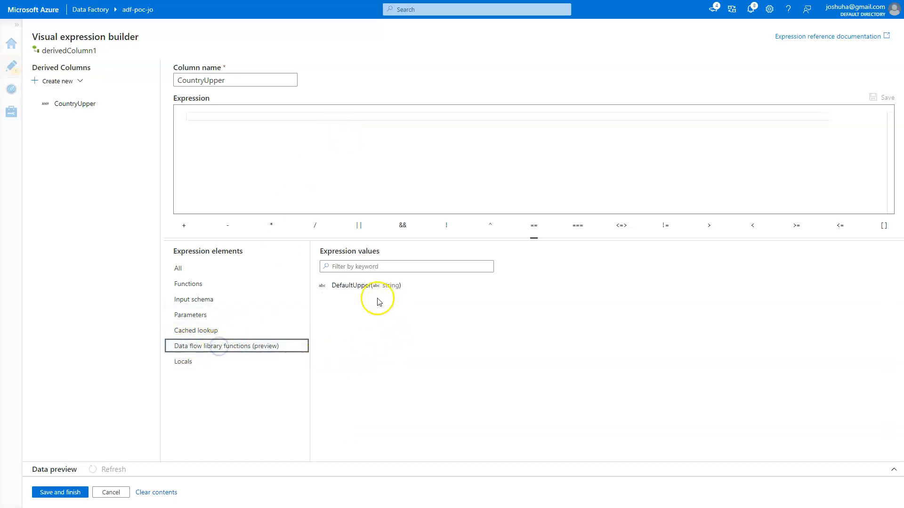
mouse_move(392, 364)
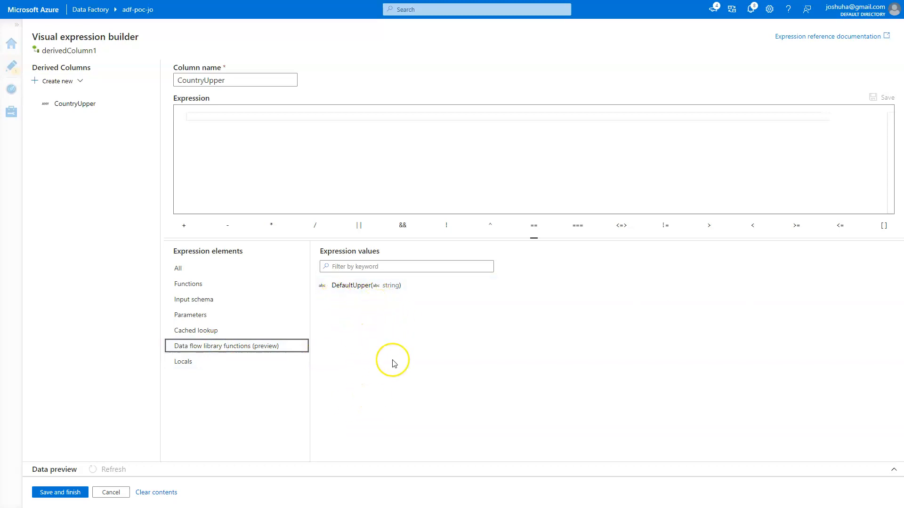
mouse_move(359, 285)
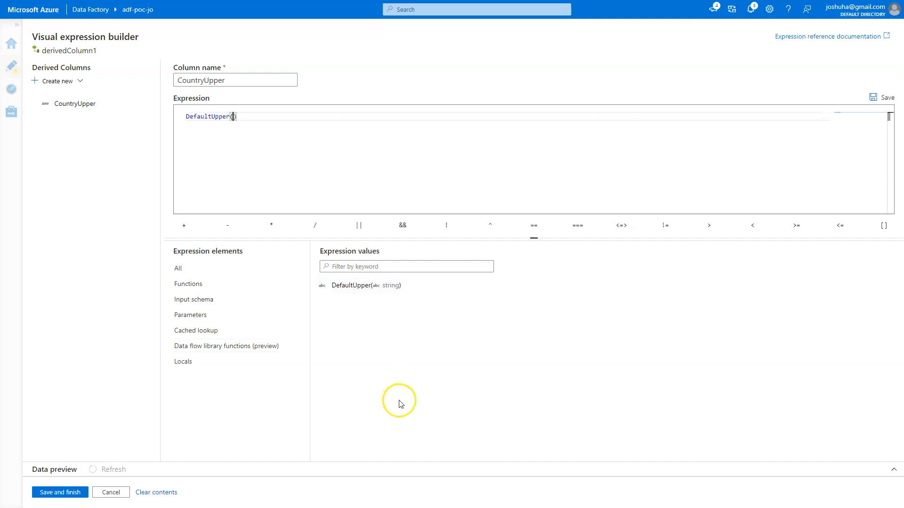
click(194, 300)
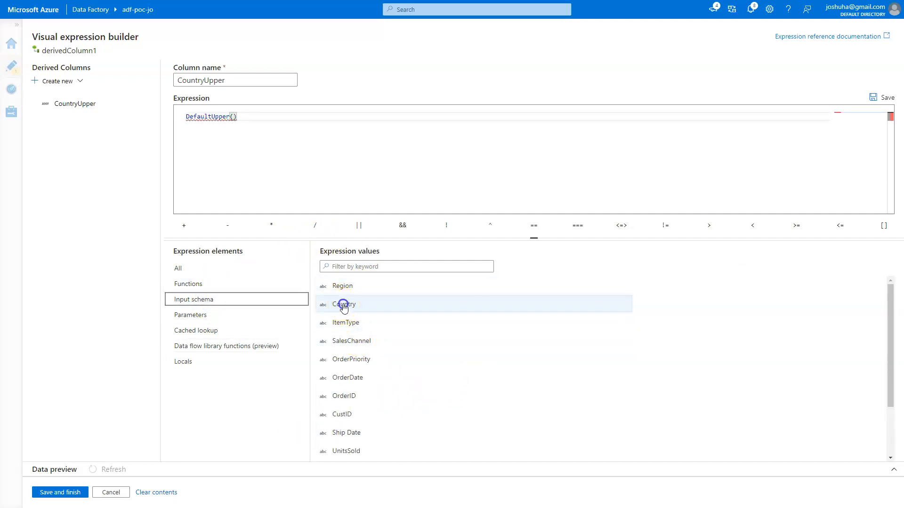
click(345, 304)
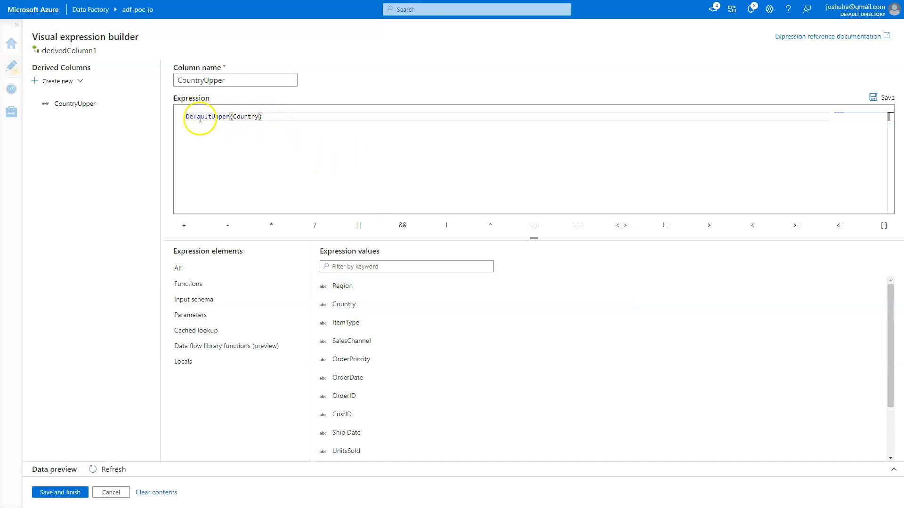
mouse_move(255, 131)
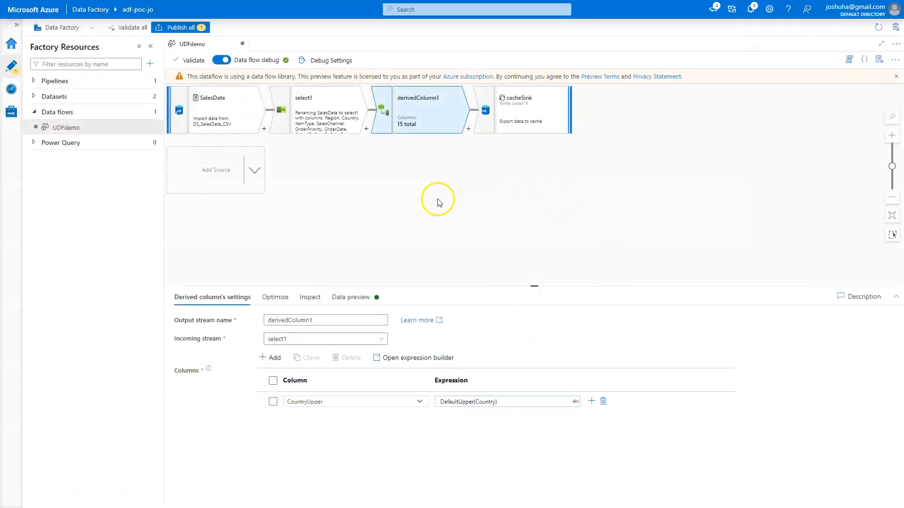
Preview derivedColumn1's output and view the uppercase CountryUpper column.
click(351, 296)
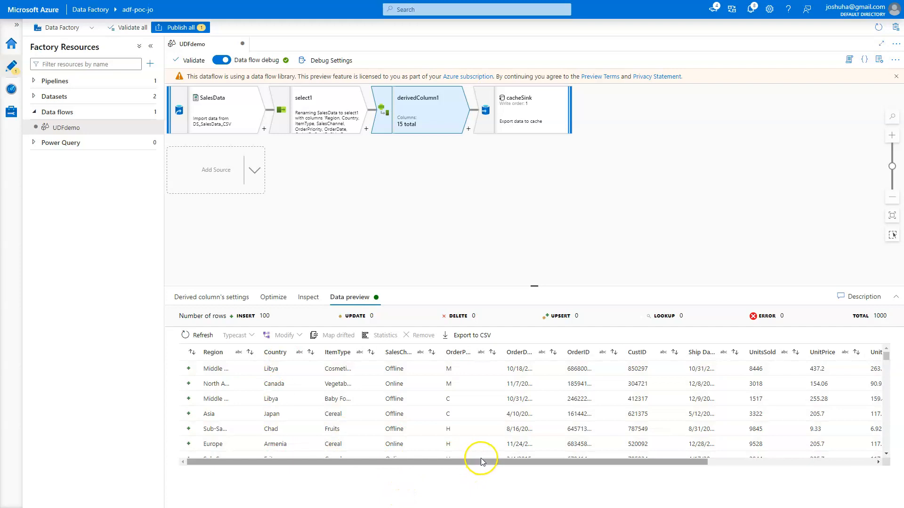
scroll(right, 3)
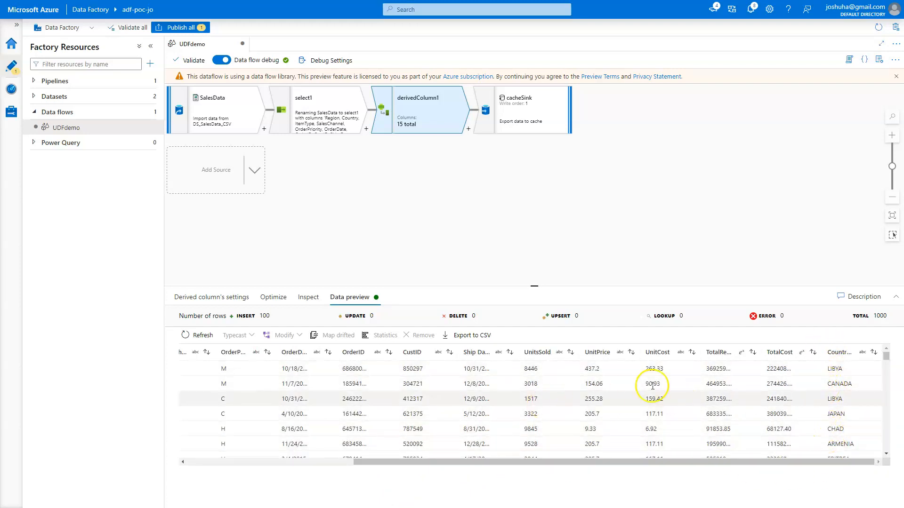
mouse_move(834, 414)
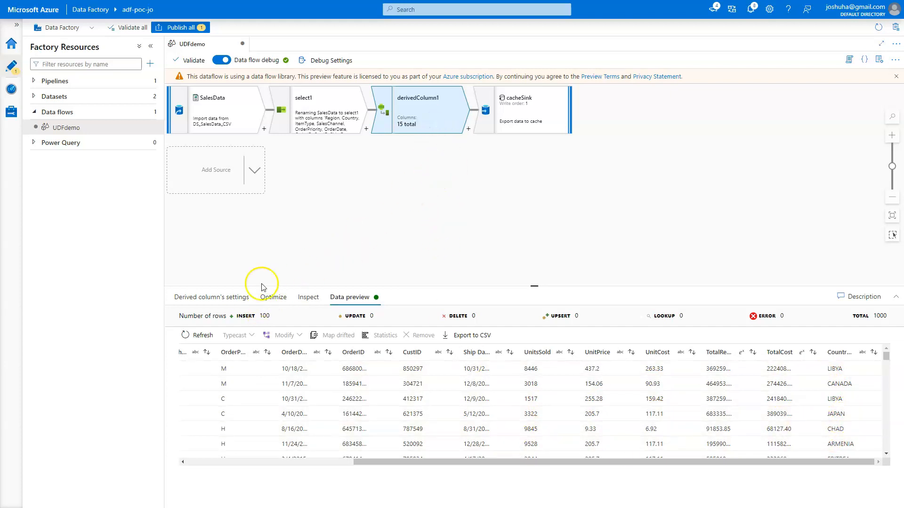
Add a column pattern to derivedColumn1 with matching condition type=='string'.
click(212, 297)
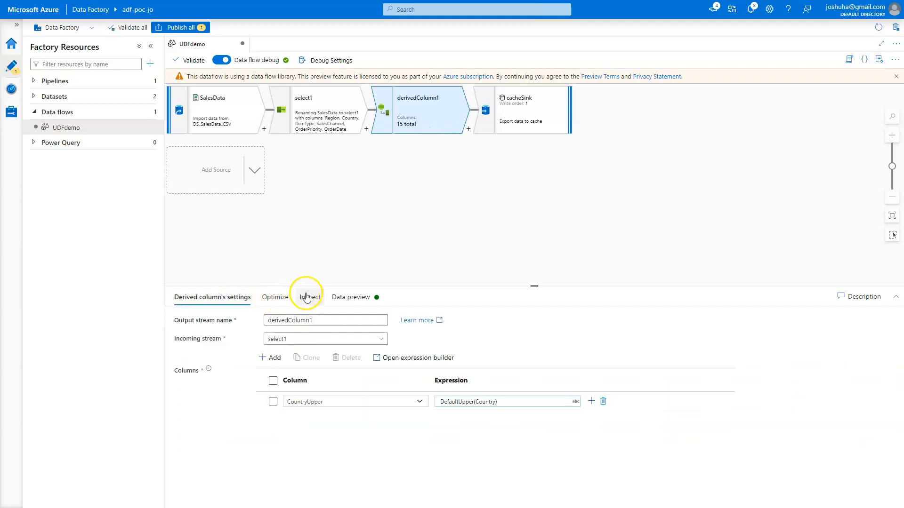
mouse_move(332, 308)
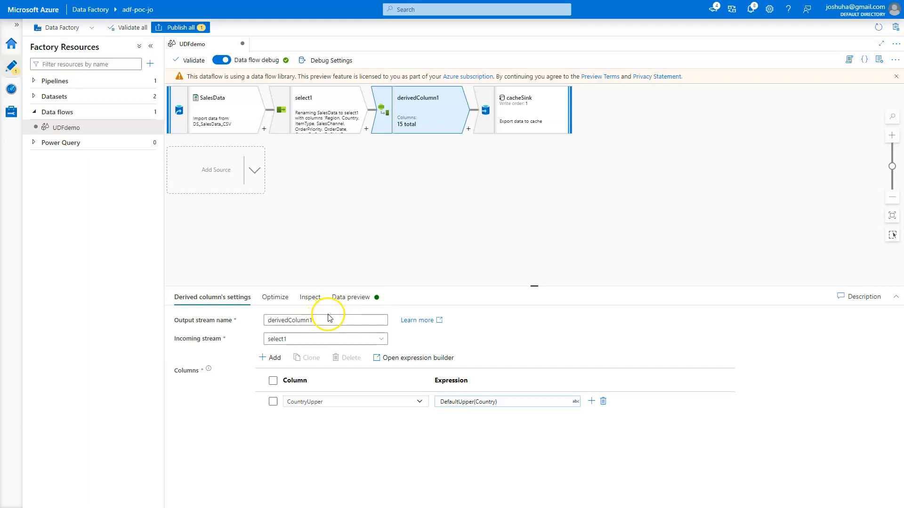
mouse_move(276, 370)
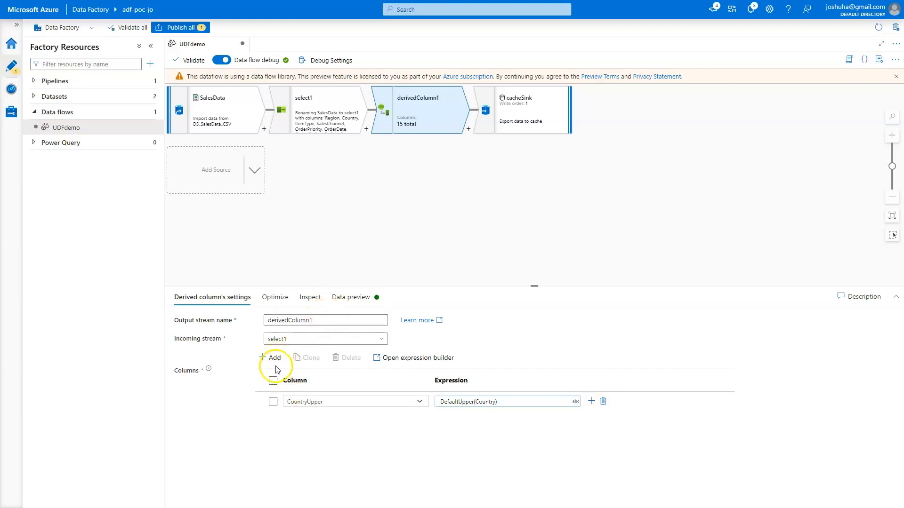
click(274, 358)
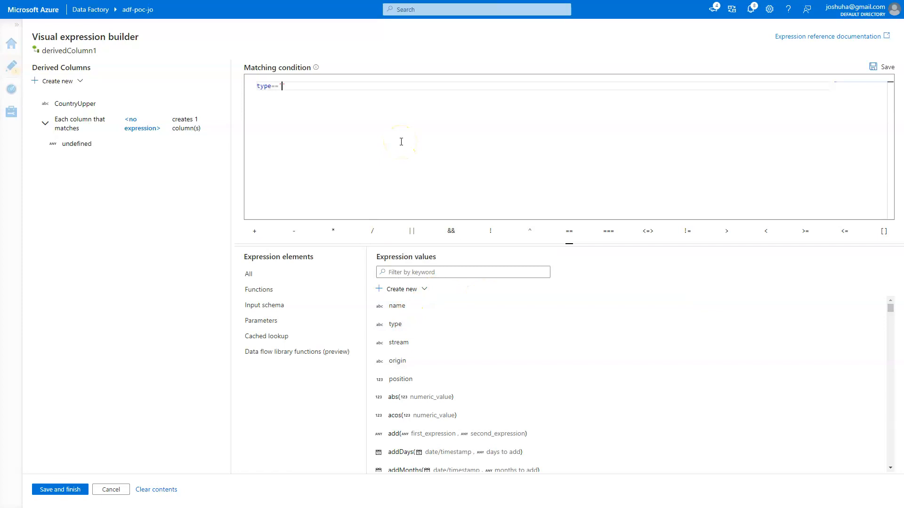
text(string)
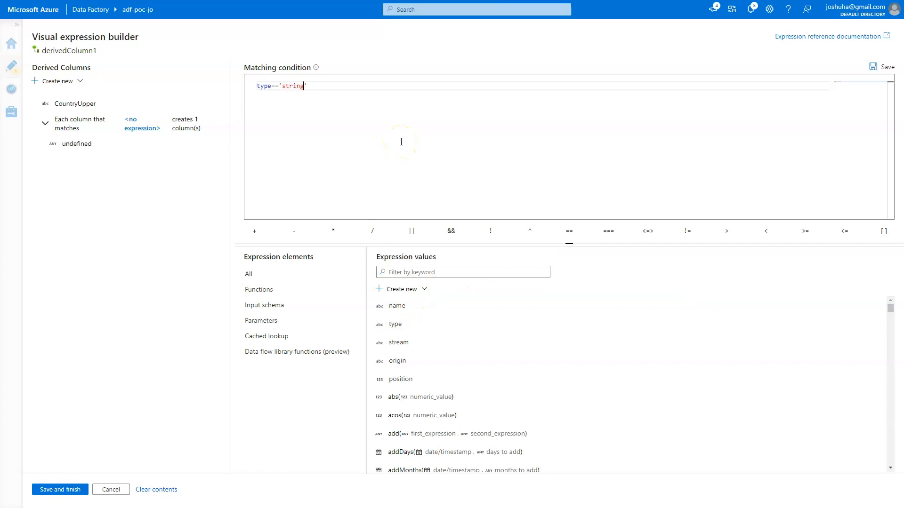
click(61, 490)
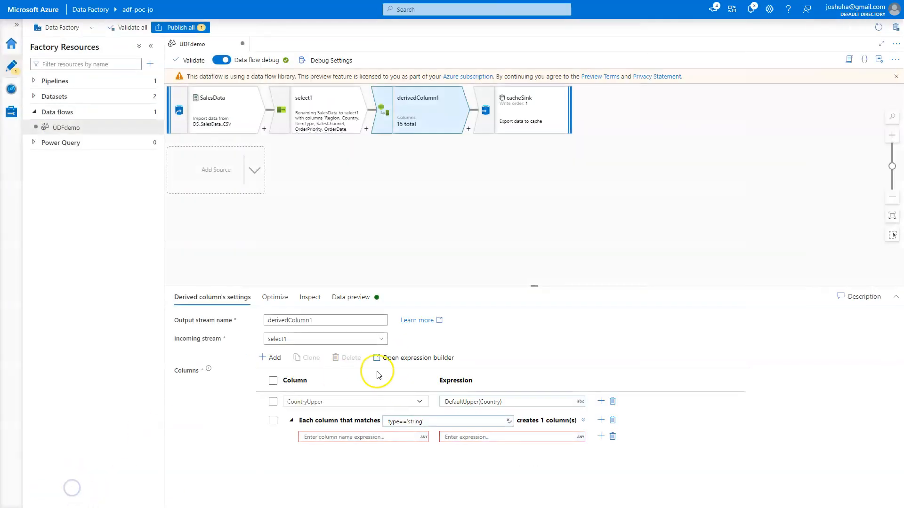
click(362, 437)
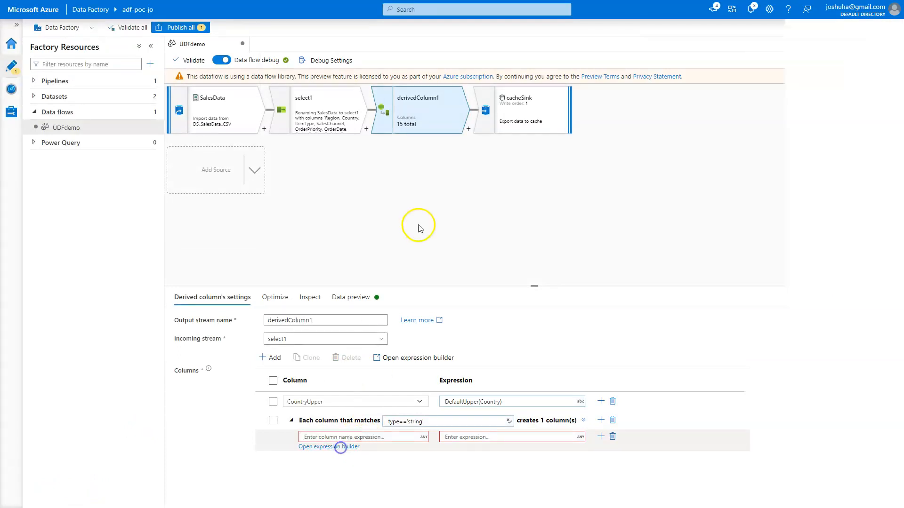
Set the pattern's column name to $$+'_UPPER' and value to DefaultUpper($$), then save.
click(328, 447)
text($$+')
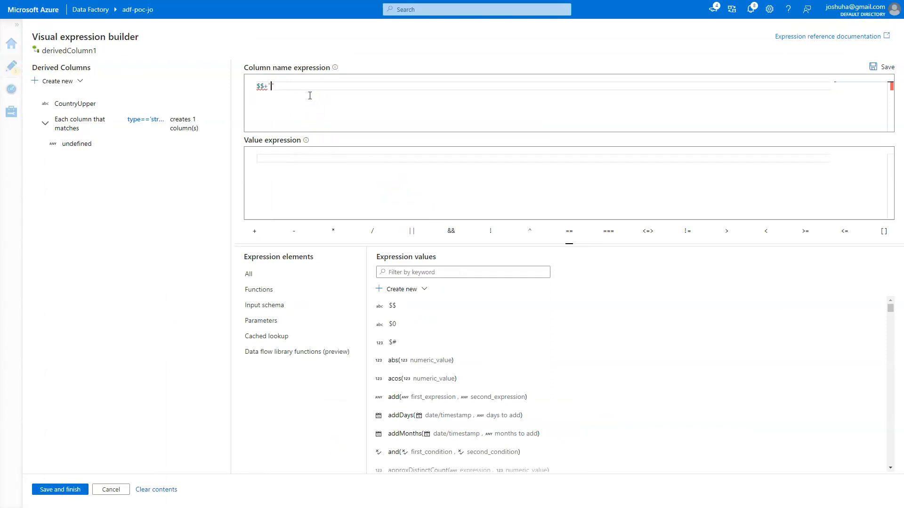
text(_UPPER')
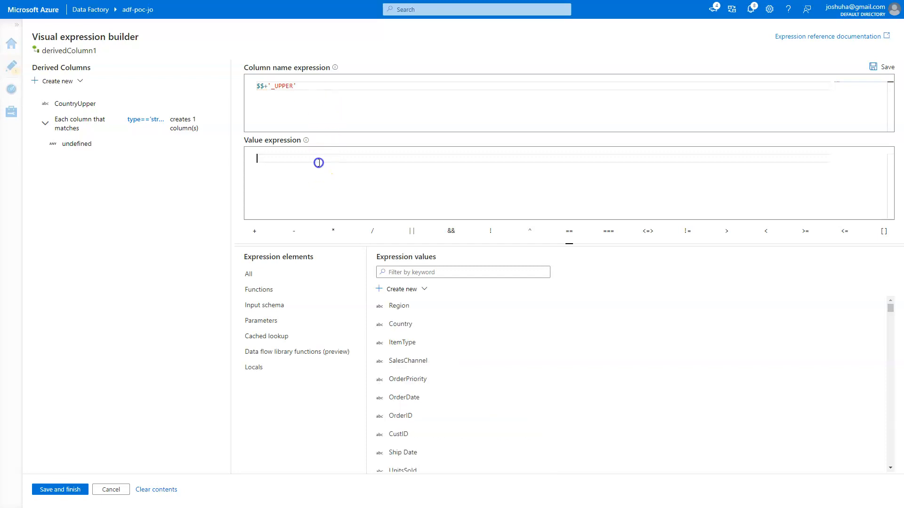
click(296, 352)
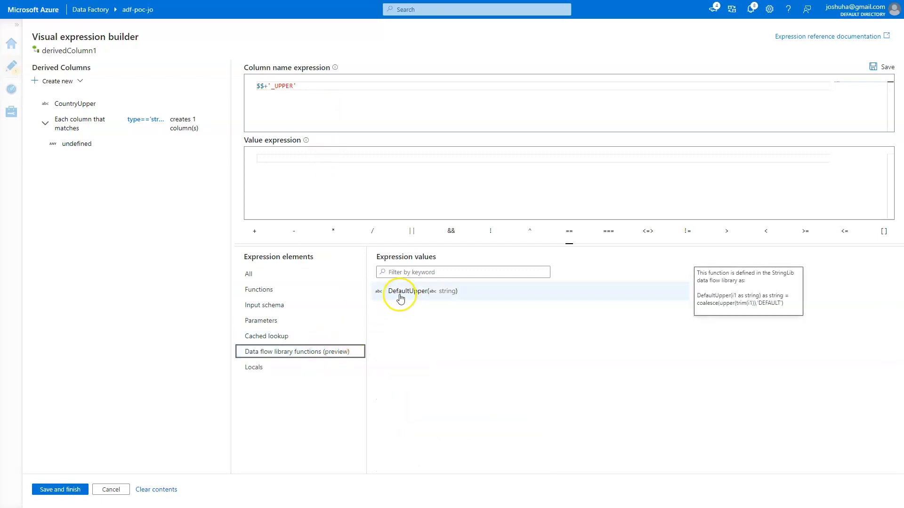
click(408, 291)
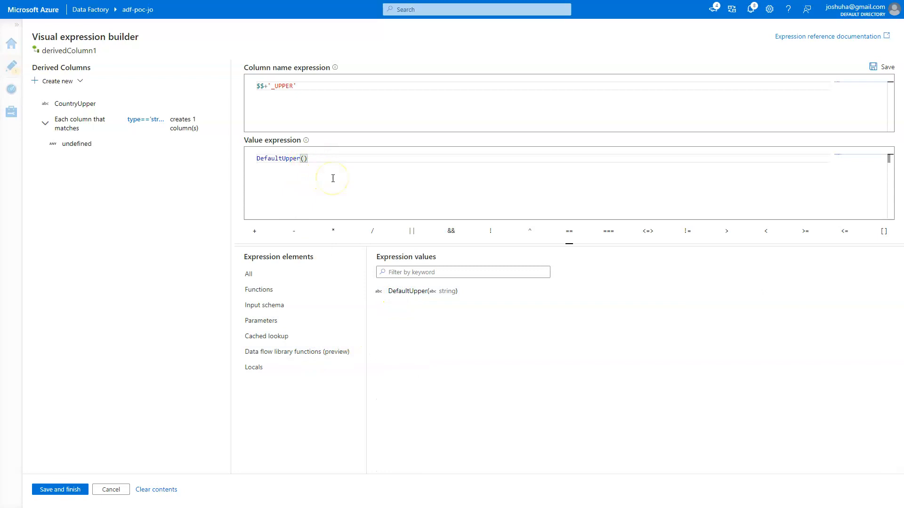
text($$)
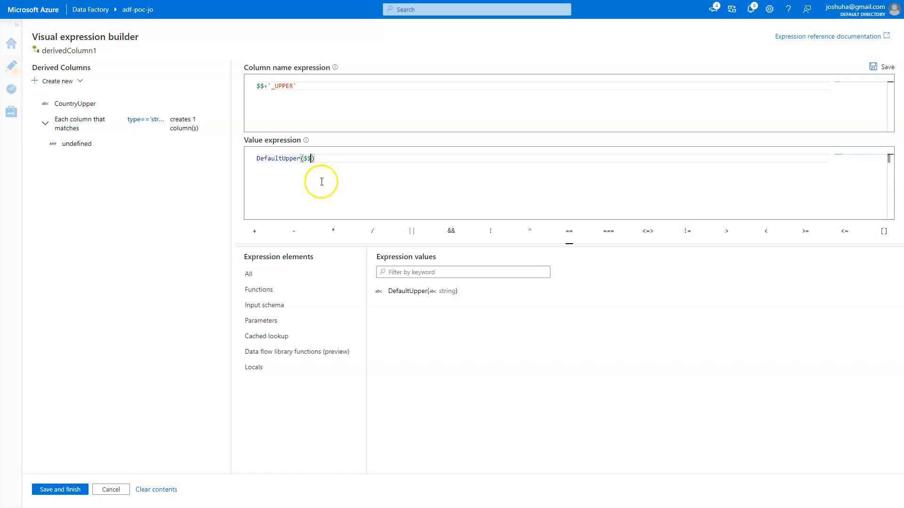
mouse_move(262, 171)
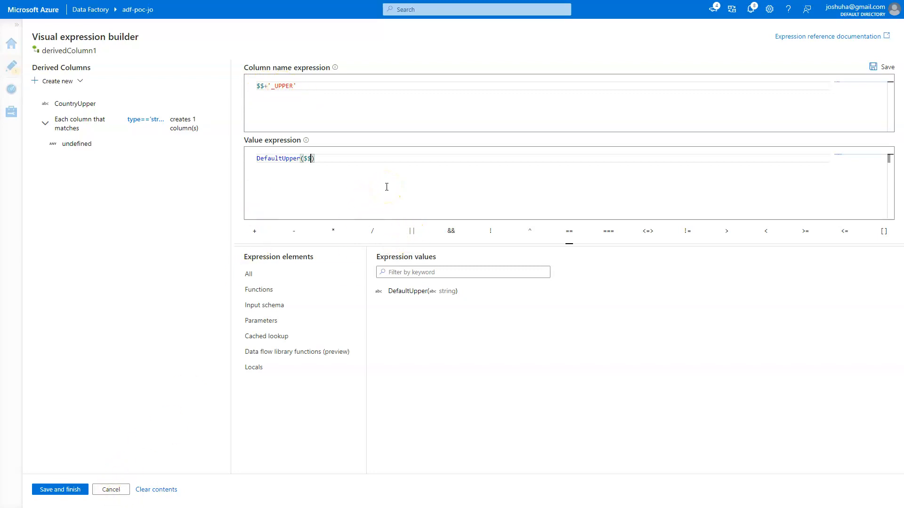
click(59, 490)
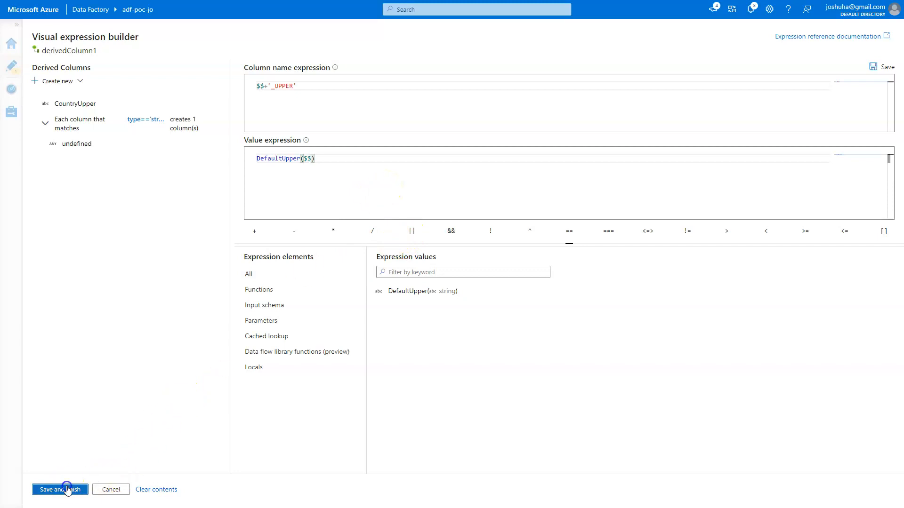
click(60, 490)
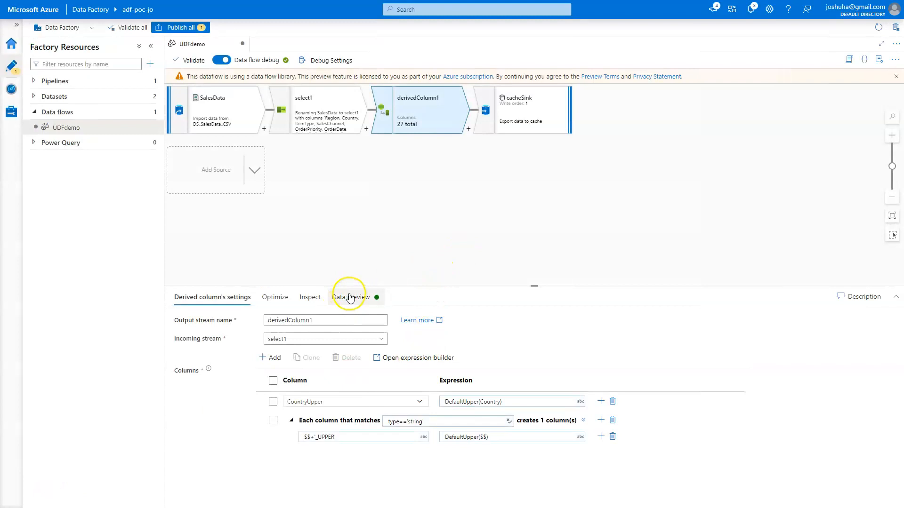
Preview the data to inspect pattern-generated uppercase columns such as Region_UPPER and Country_UPPER.
click(349, 297)
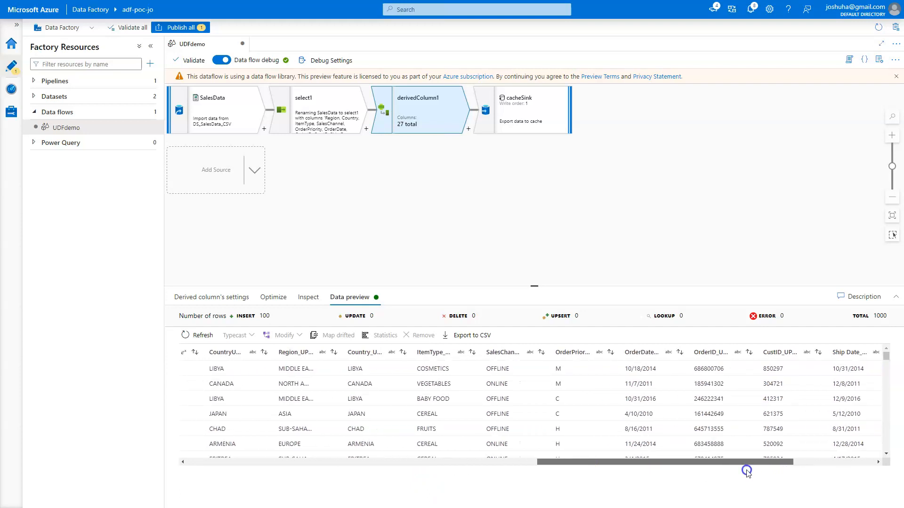
scroll(left, 3)
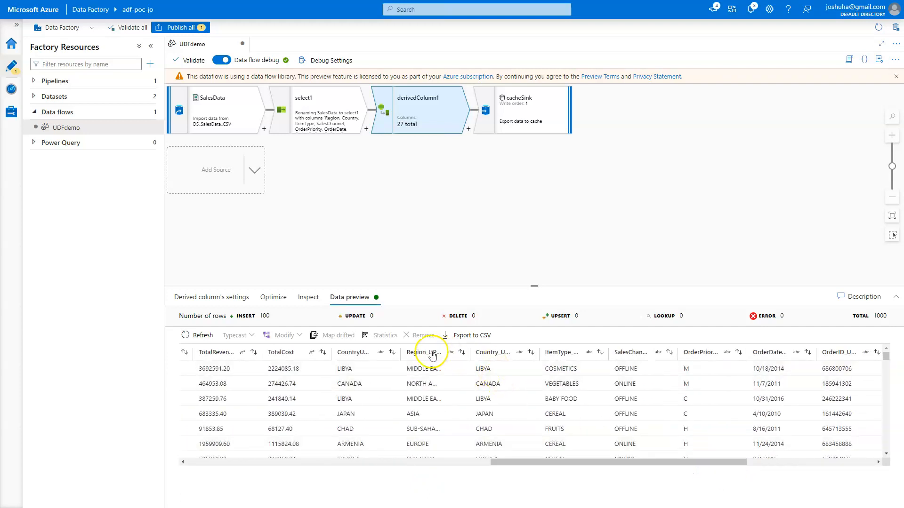
mouse_move(556, 355)
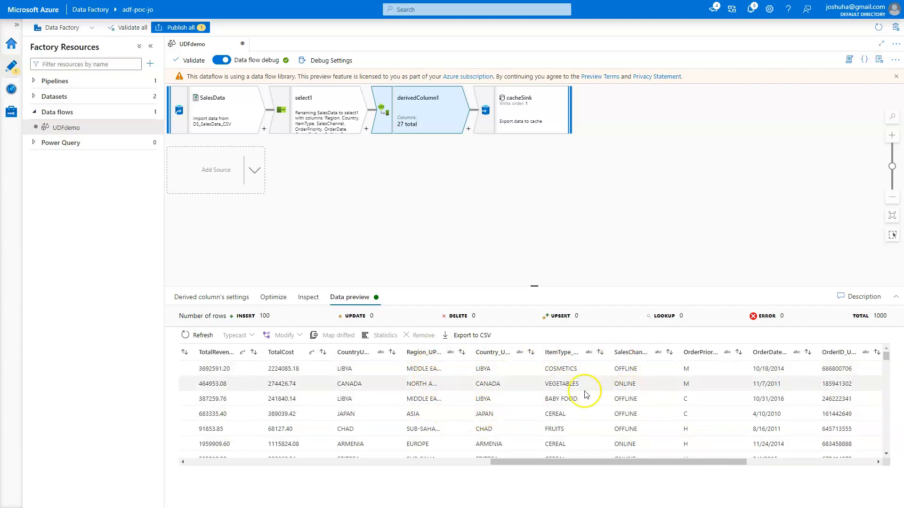
mouse_move(439, 385)
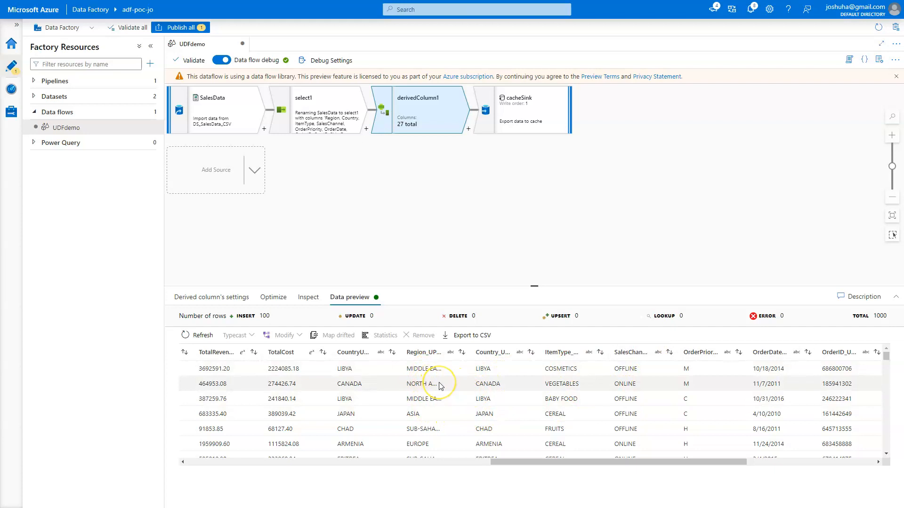
mouse_move(424, 385)
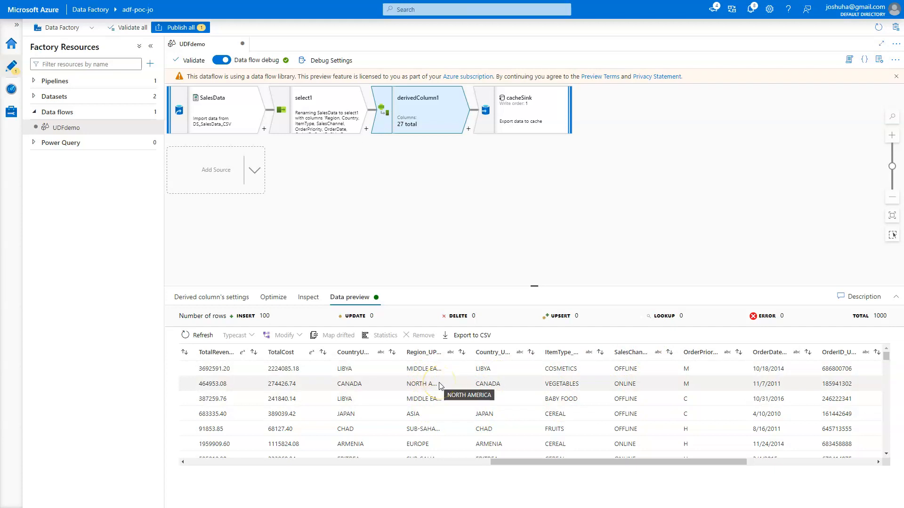